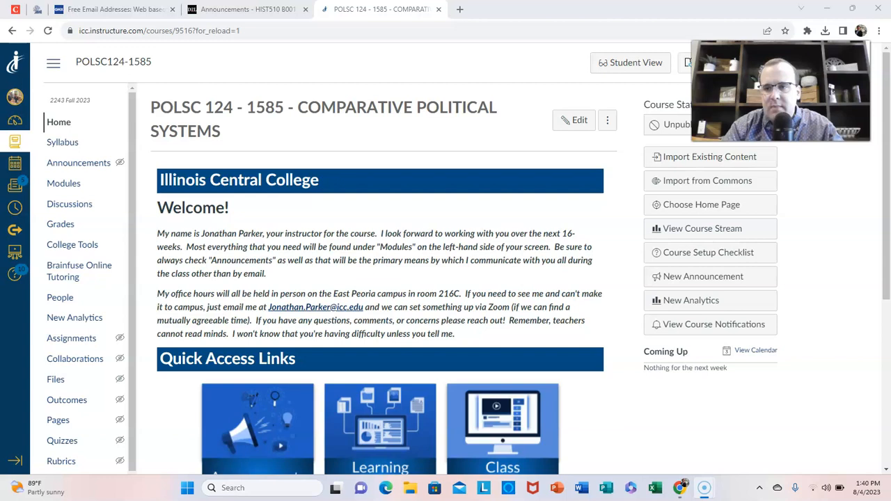
mouse_move(37, 430)
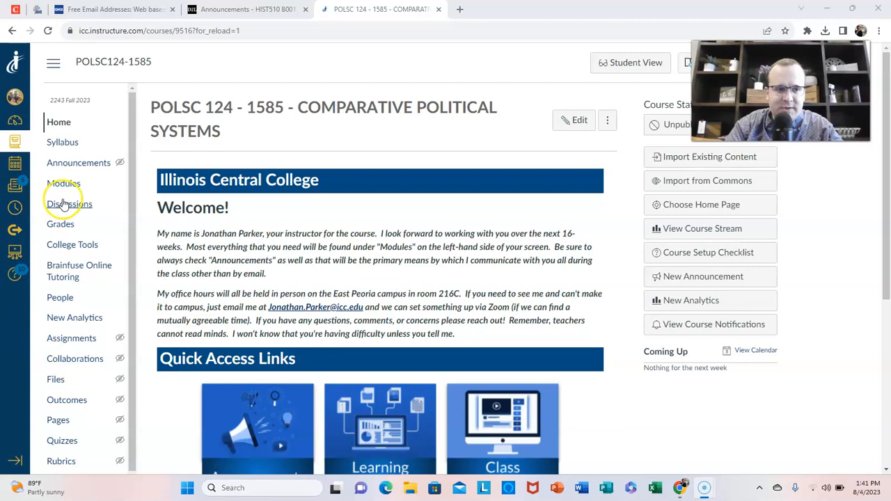
Step: Download the Fall 2023 syllabus PDF from Canvas Modules and open the downloaded file
left_click(63, 183)
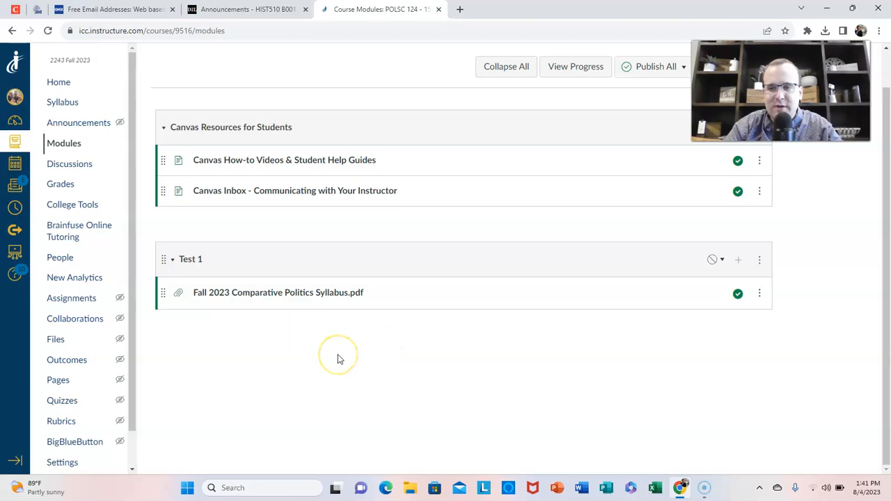
mouse_move(119, 215)
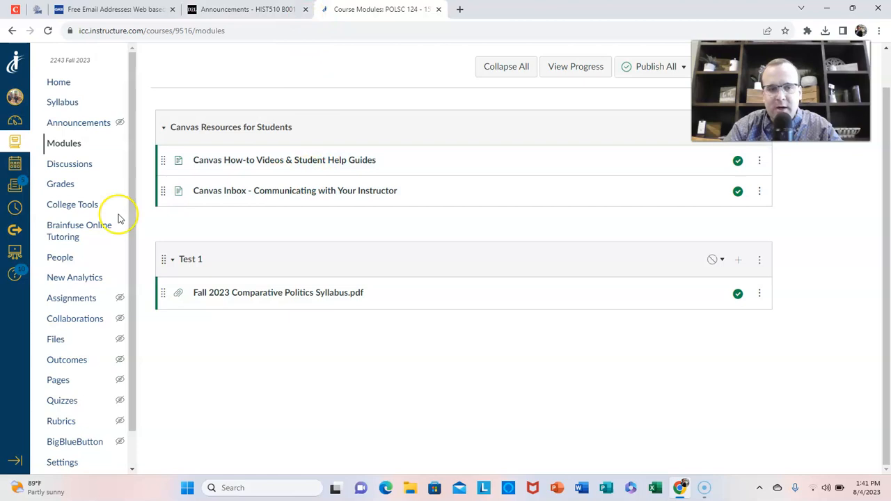
mouse_move(259, 319)
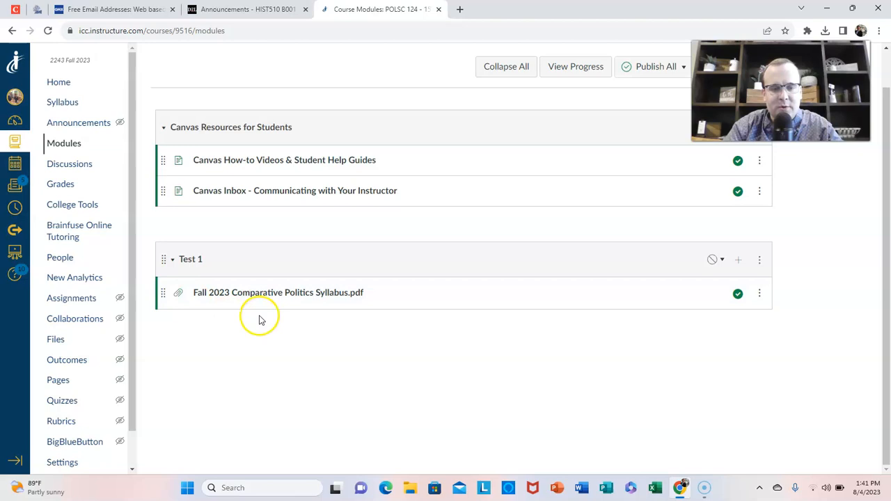
left_click(277, 292)
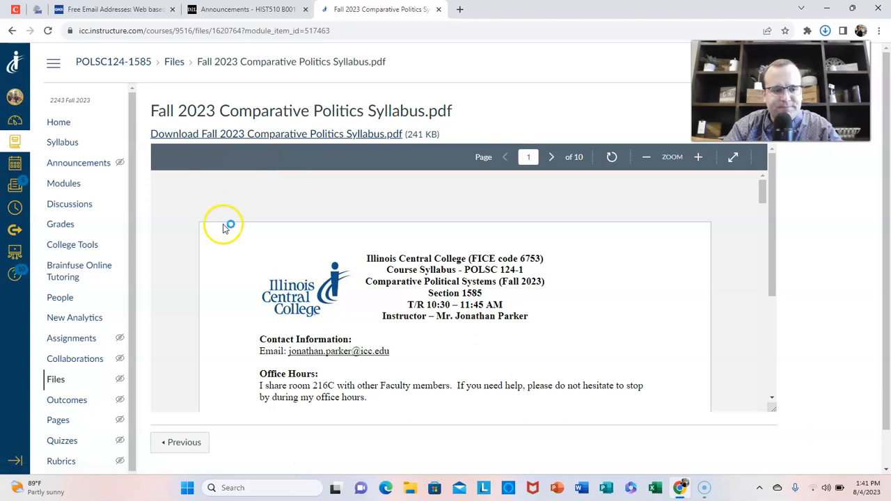
left_click(276, 133)
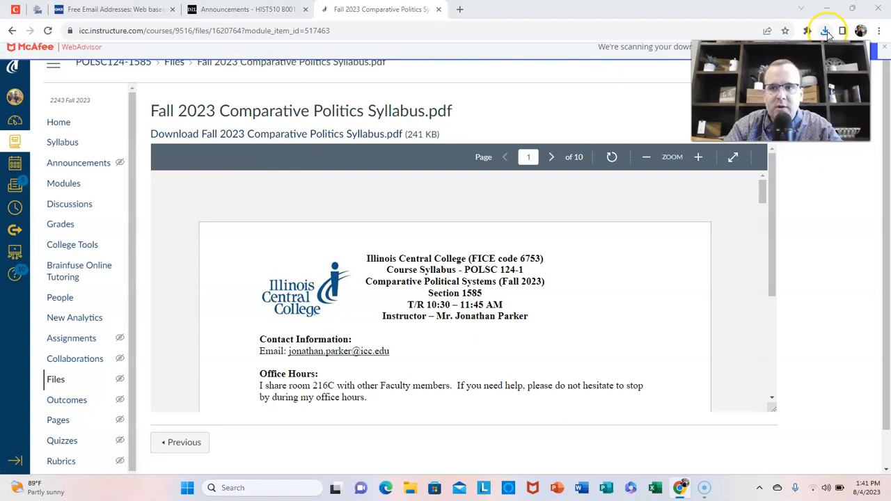
left_click(825, 31)
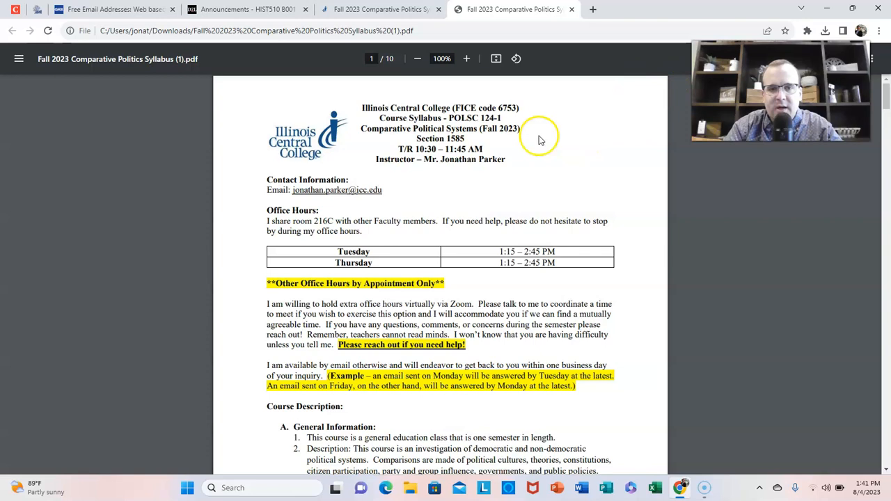
Step: Zoom the syllabus PDF from 100% to 150%
left_click(466, 58)
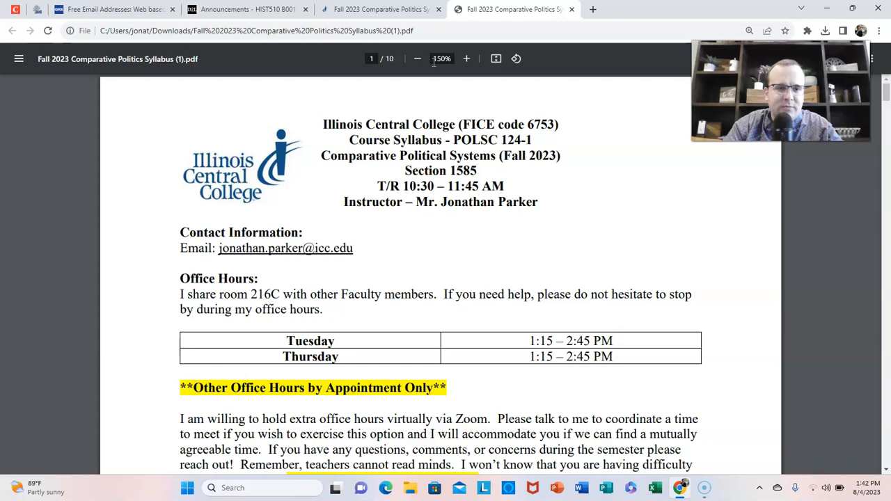
mouse_move(433, 58)
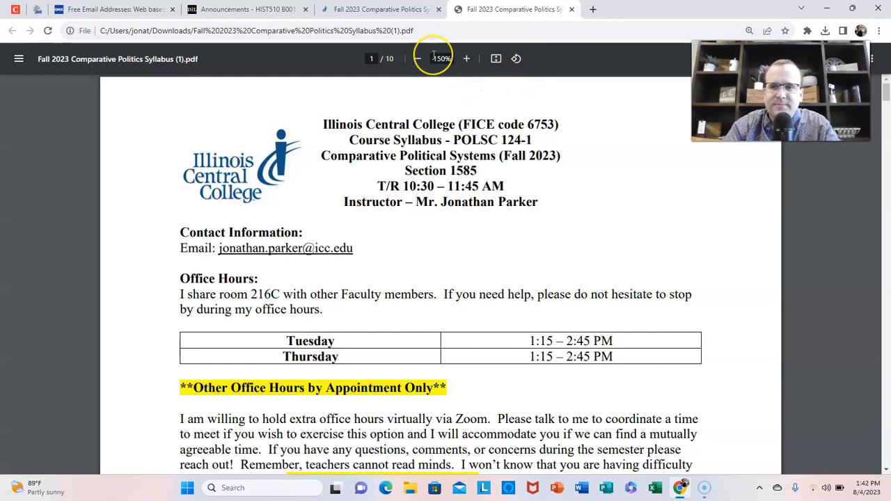
mouse_move(615, 113)
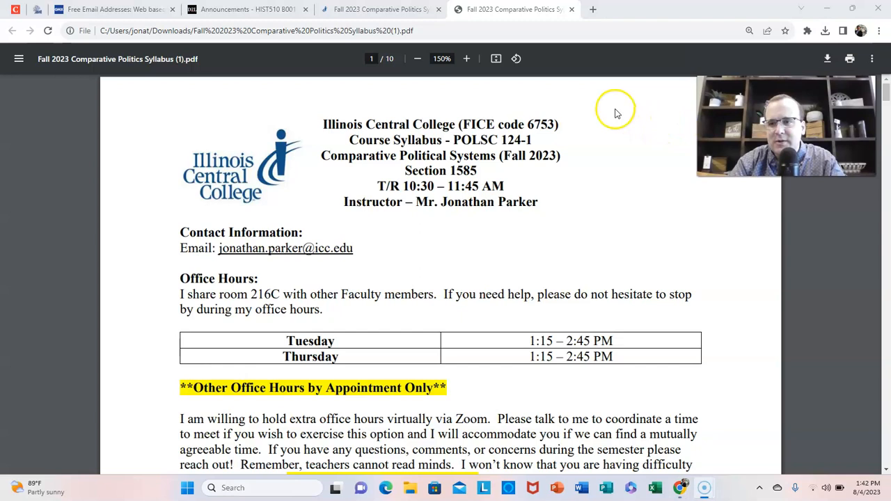
mouse_move(604, 111)
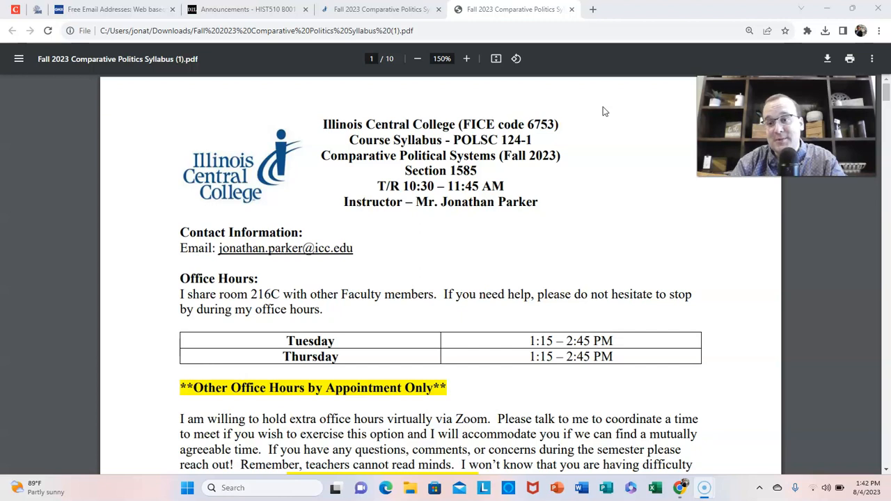
mouse_move(252, 95)
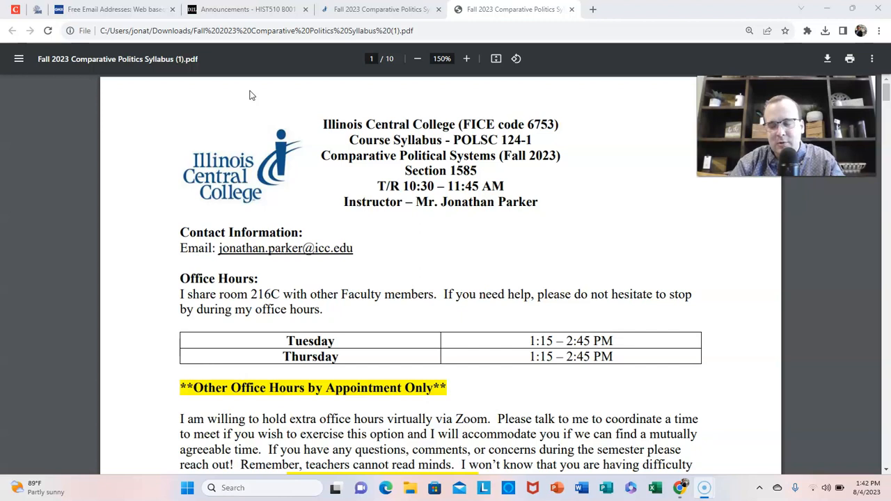
mouse_move(263, 260)
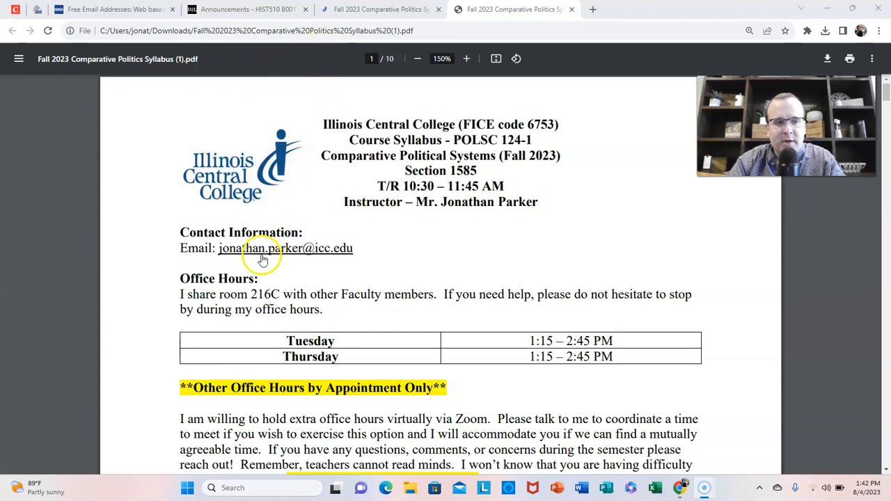
mouse_move(315, 262)
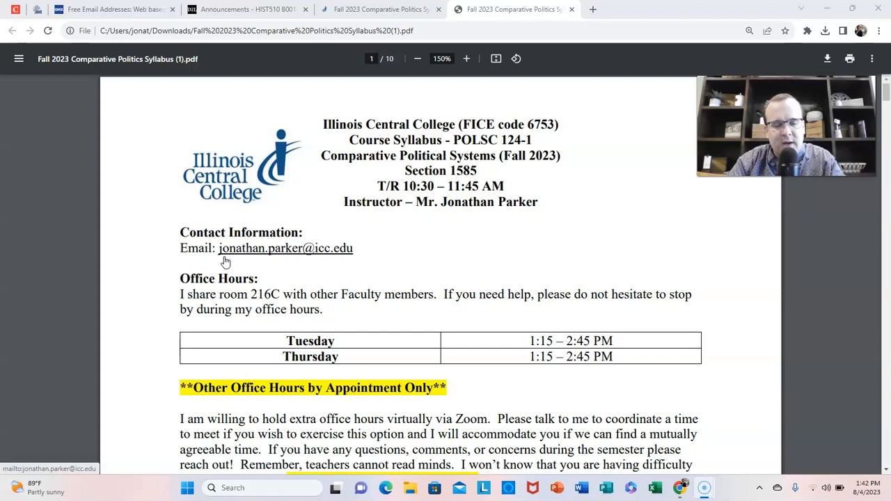
mouse_move(230, 267)
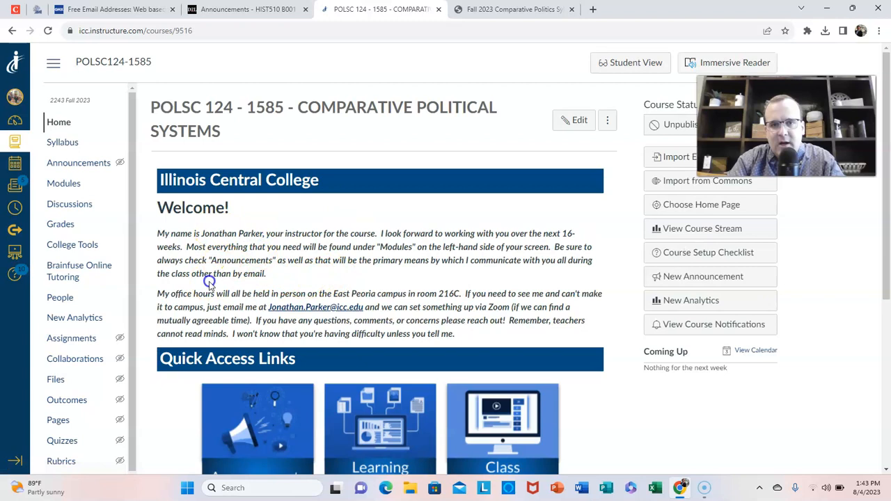
mouse_move(286, 84)
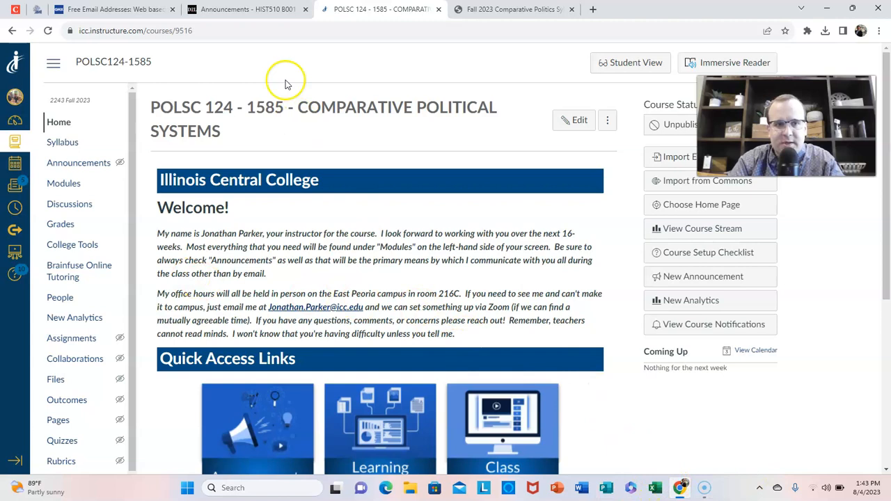
Step: Return from the Canvas Home page to the syllabus PDF tab
left_click(513, 9)
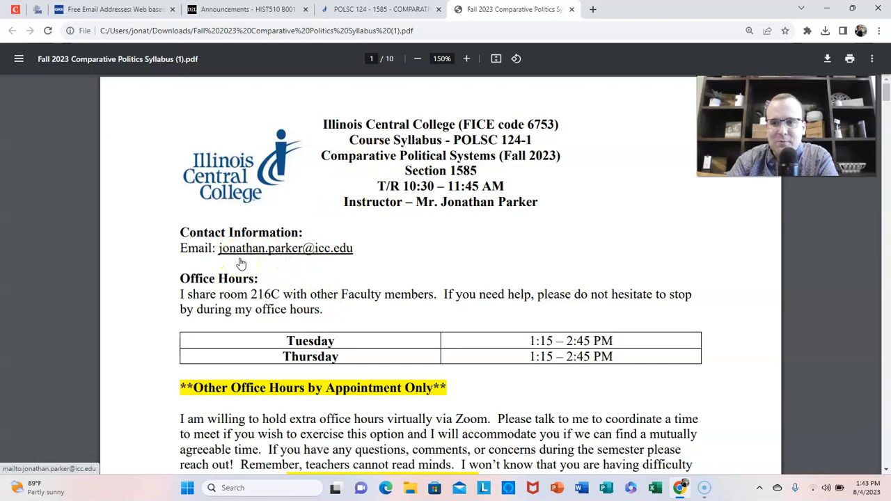
mouse_move(398, 299)
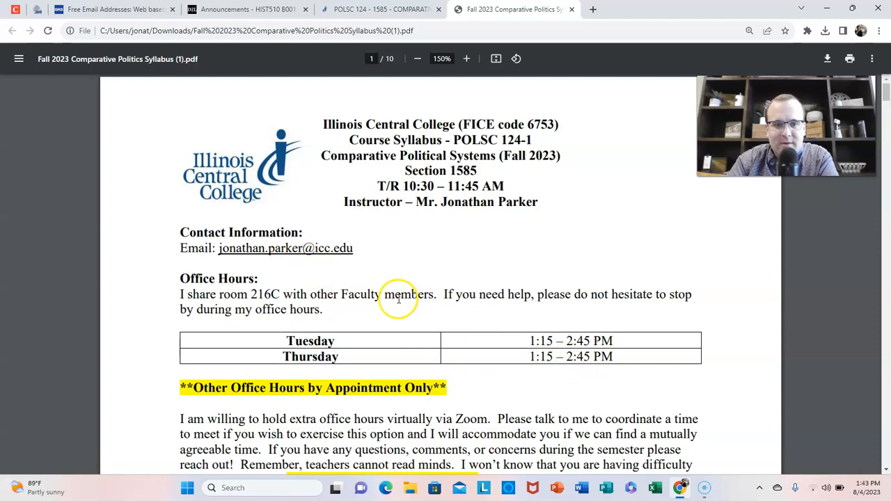
Step: Scroll page 1 past Office Hours to Course Description's General Information
scroll("down", 3)
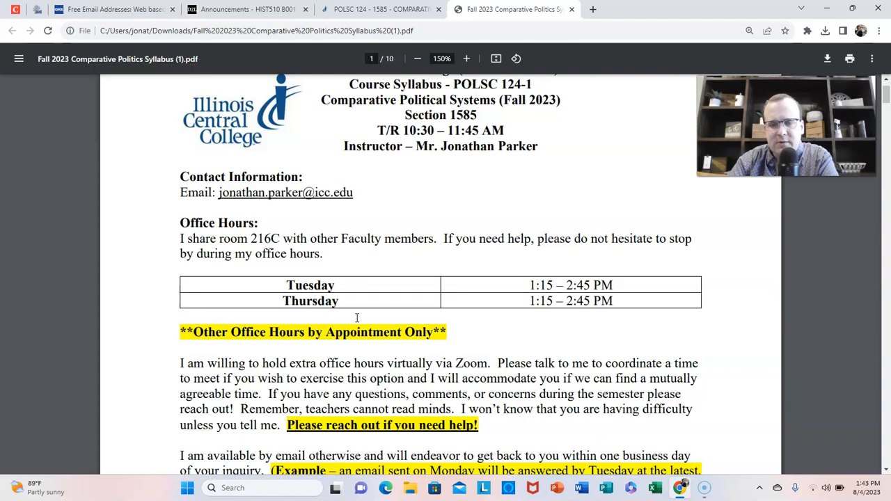
mouse_move(263, 284)
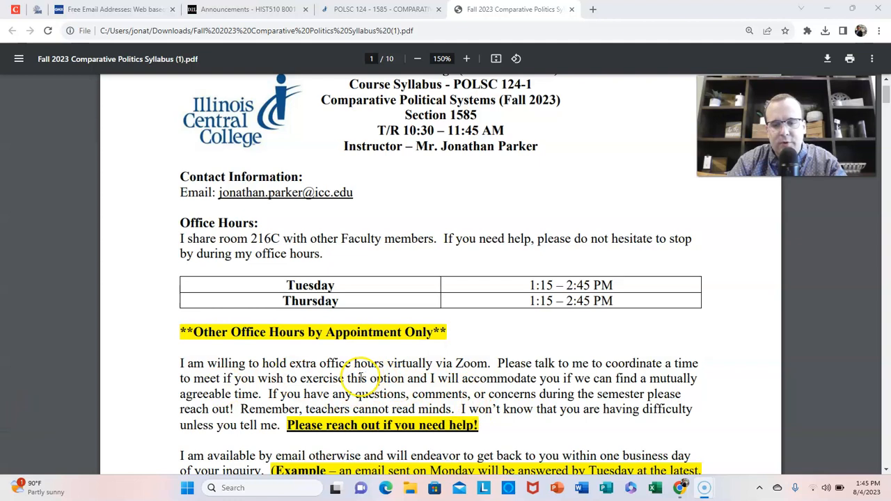
scroll("down", 3)
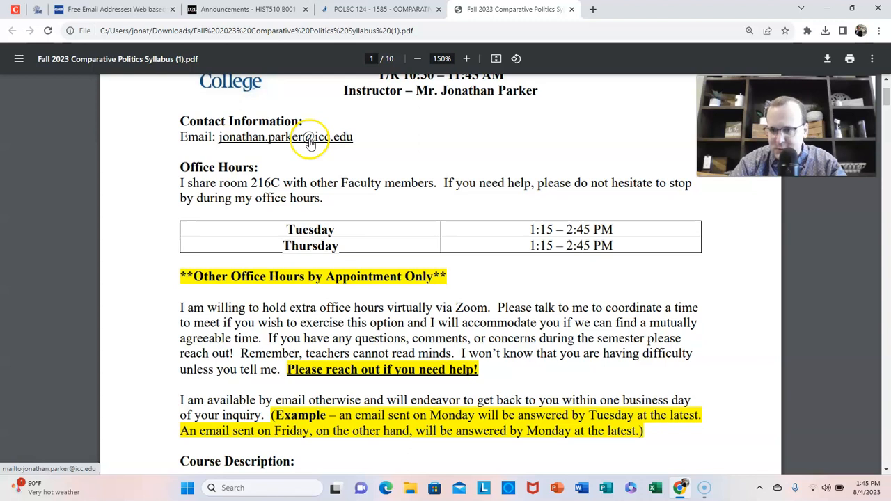
mouse_move(481, 309)
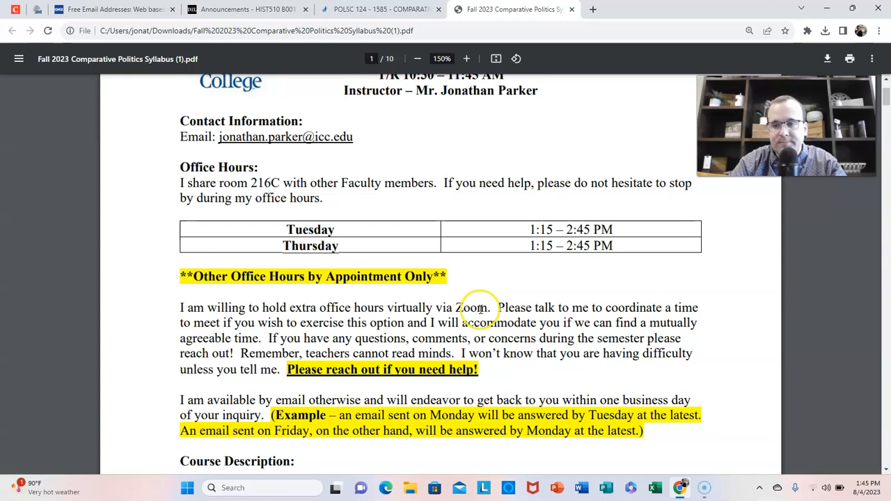
mouse_move(553, 303)
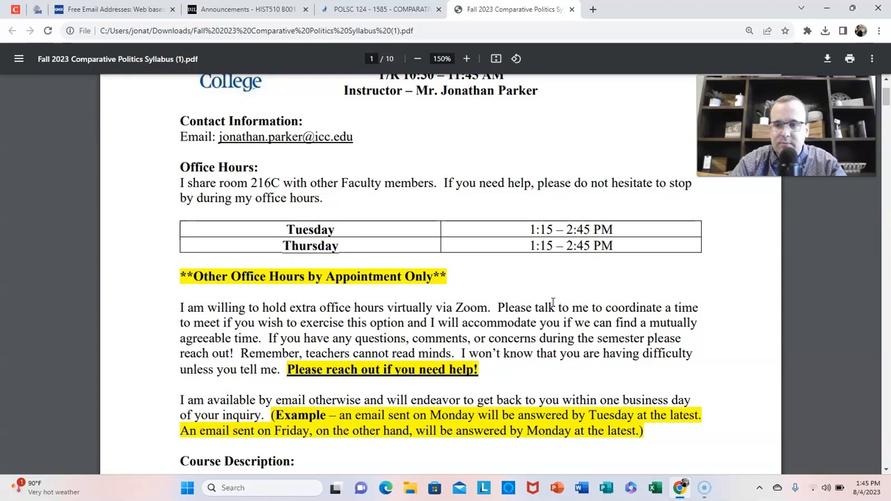
mouse_move(539, 313)
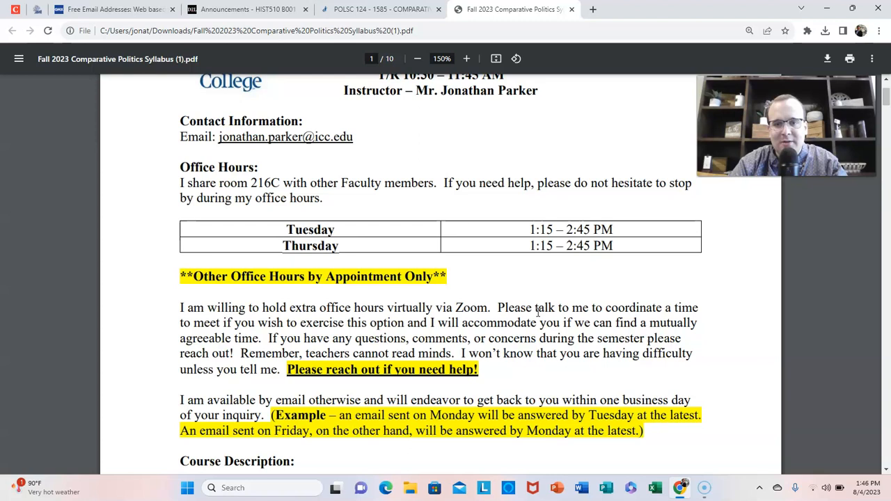
scroll("down", 3)
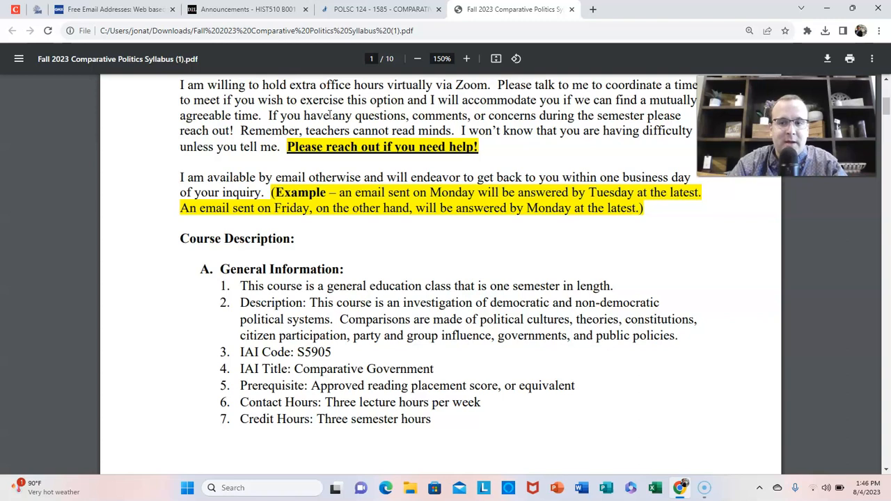
mouse_move(284, 183)
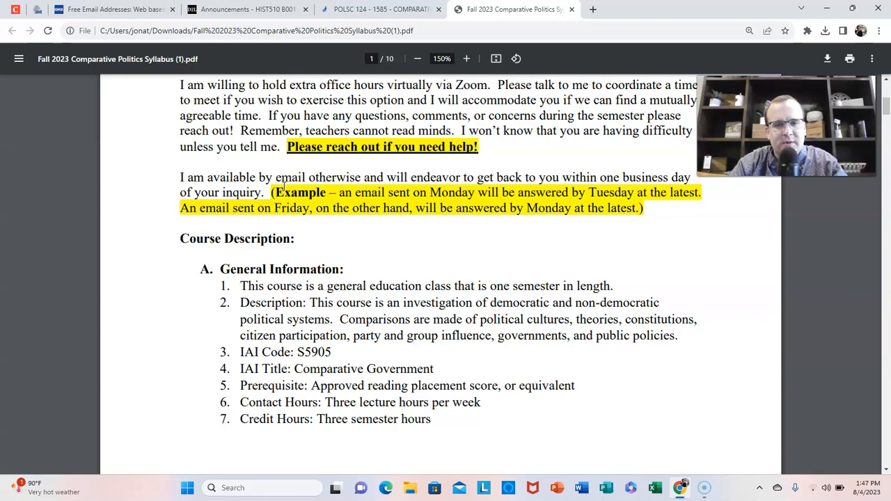
scroll("down", 3)
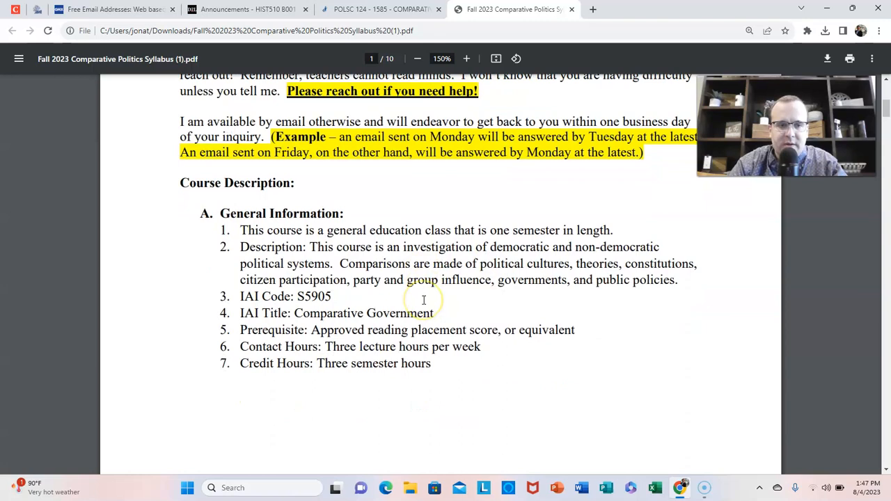
Step: Scroll to page 2's section C, Materials of Instruction, with the two textbooks
scroll("down", 3)
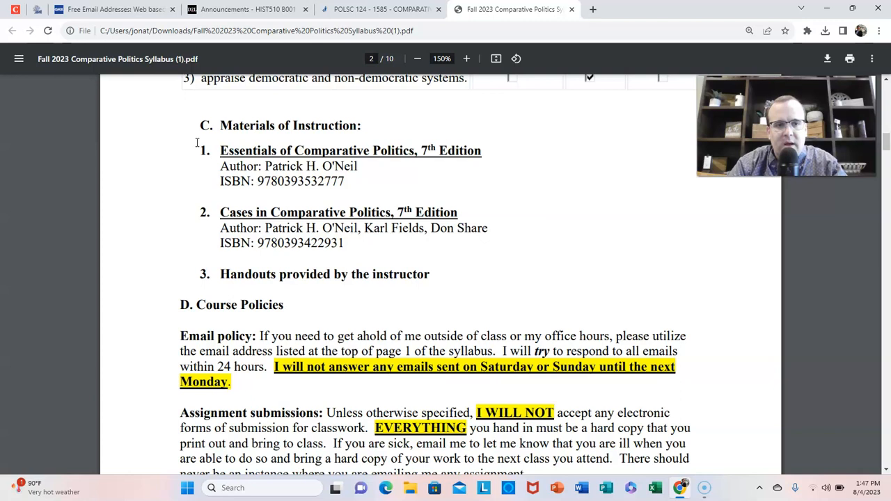
mouse_move(188, 154)
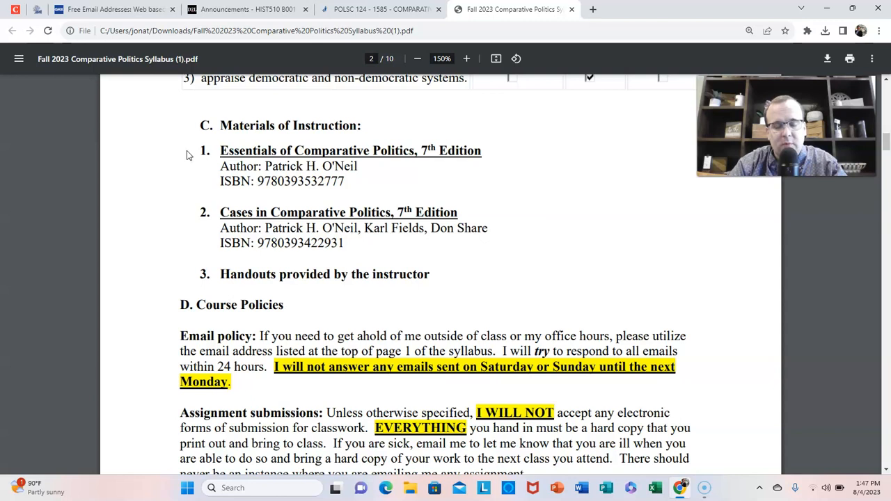
mouse_move(277, 247)
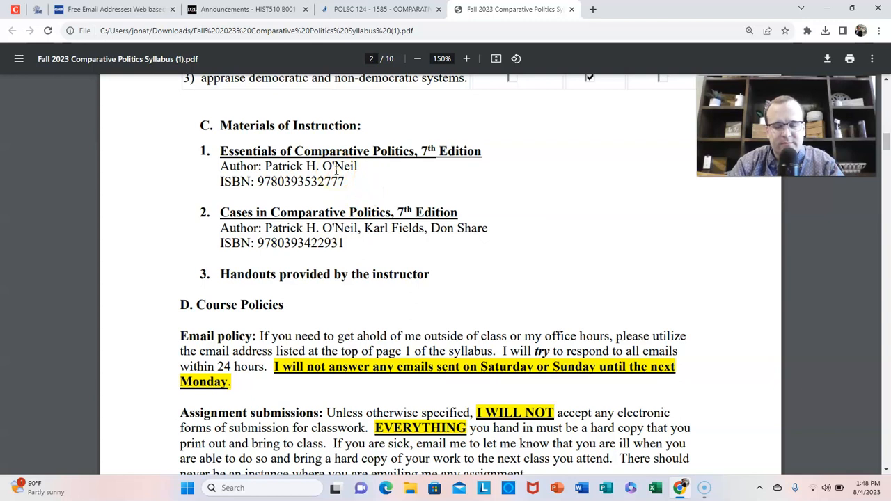
Step: Scroll to section D, Course Policies, showing email and assignment submission rules
scroll("down", 3)
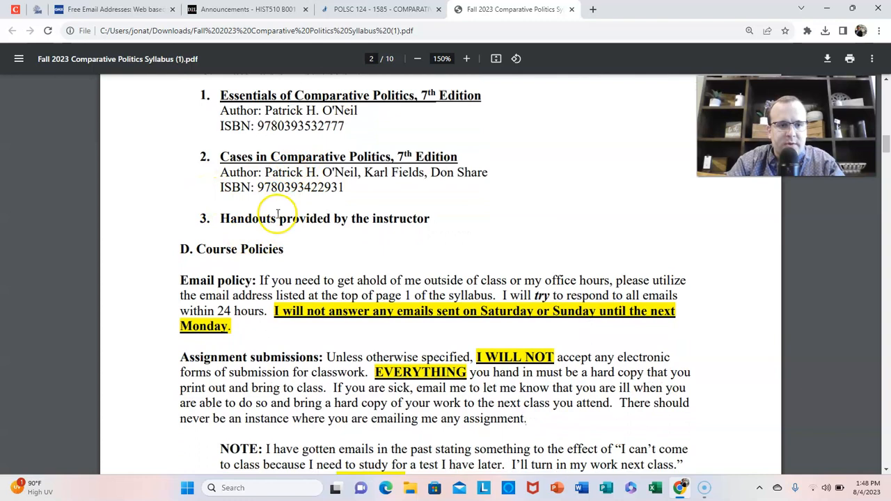
scroll("down", 3)
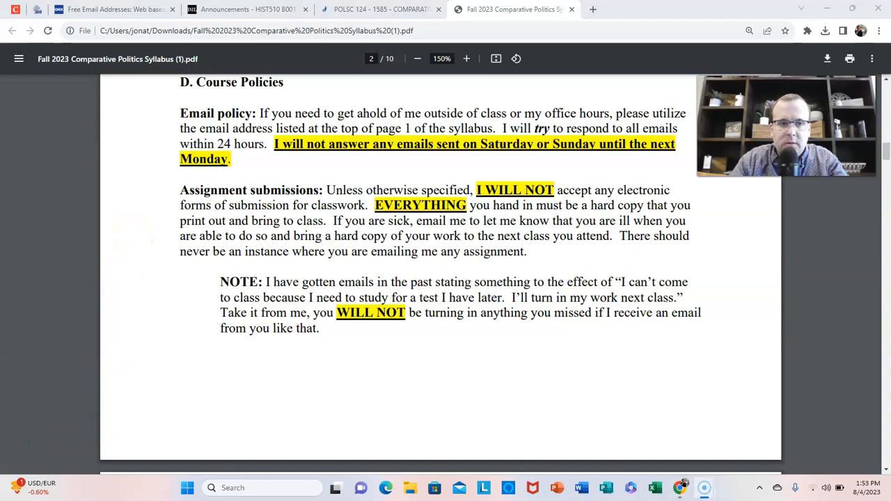
scroll("up", 3)
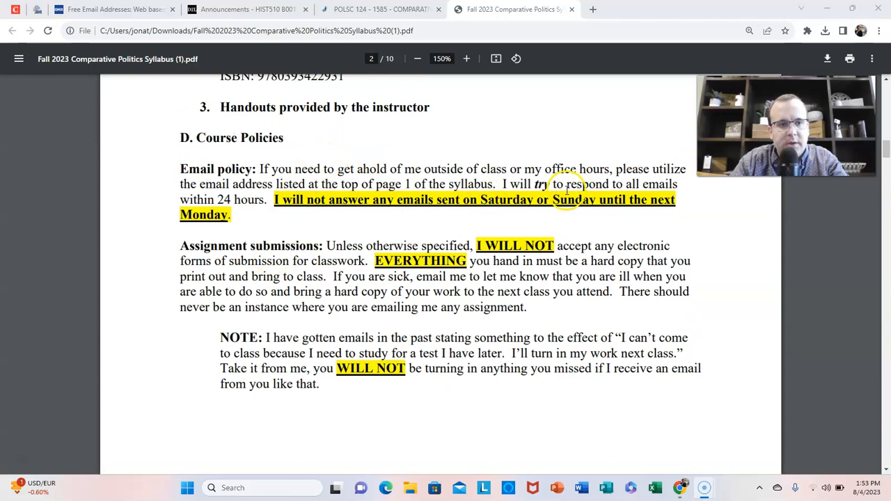
mouse_move(494, 190)
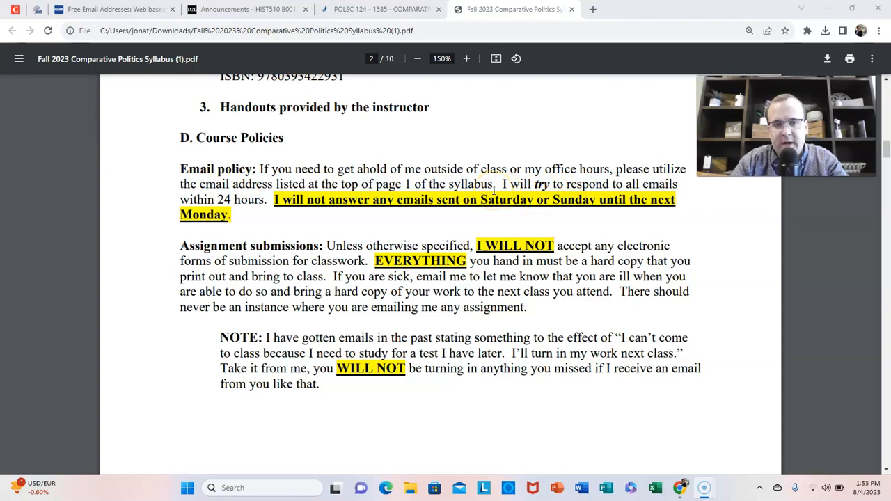
mouse_move(466, 221)
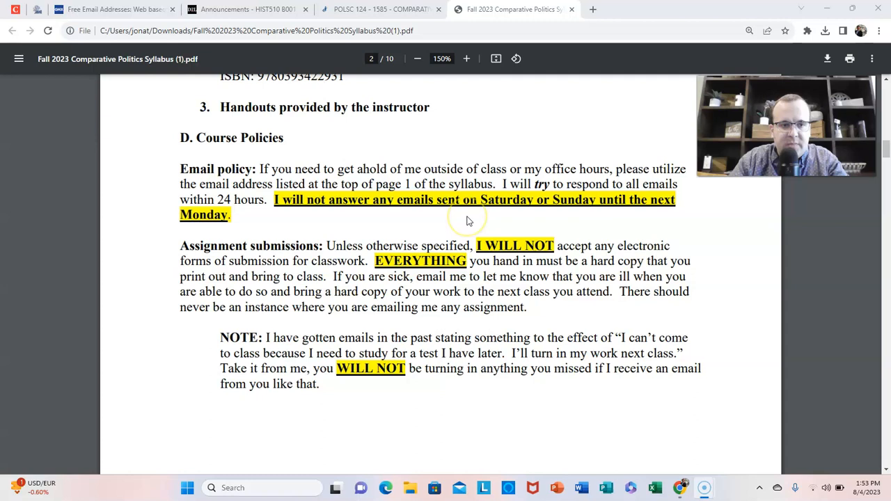
Step: Scroll to page 2's closing NOTE paragraph and the start of page 3
scroll("down", 3)
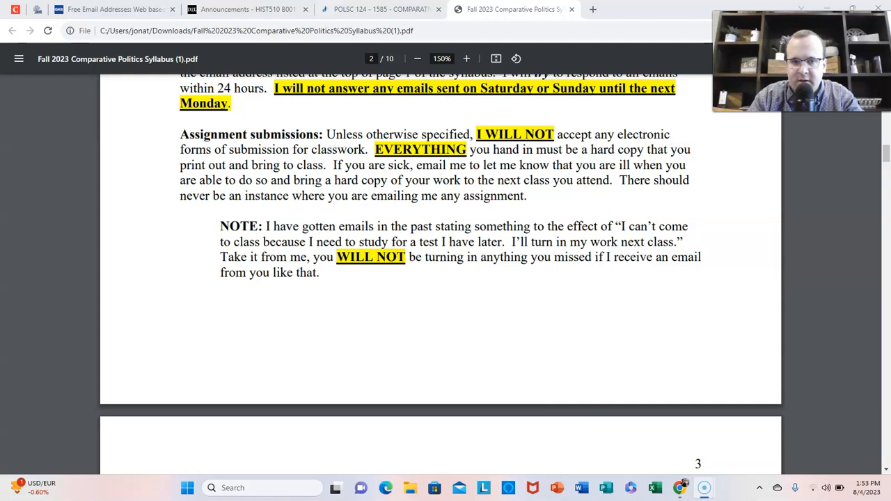
mouse_move(643, 312)
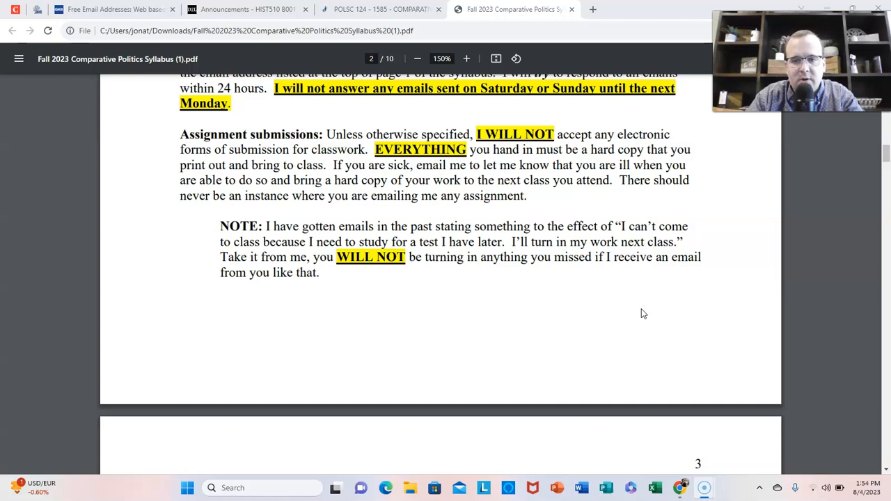
mouse_move(627, 307)
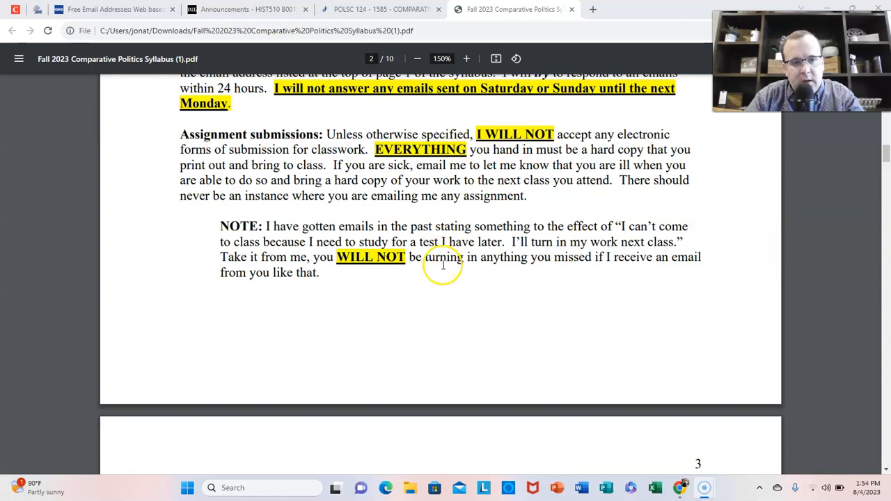
mouse_move(647, 300)
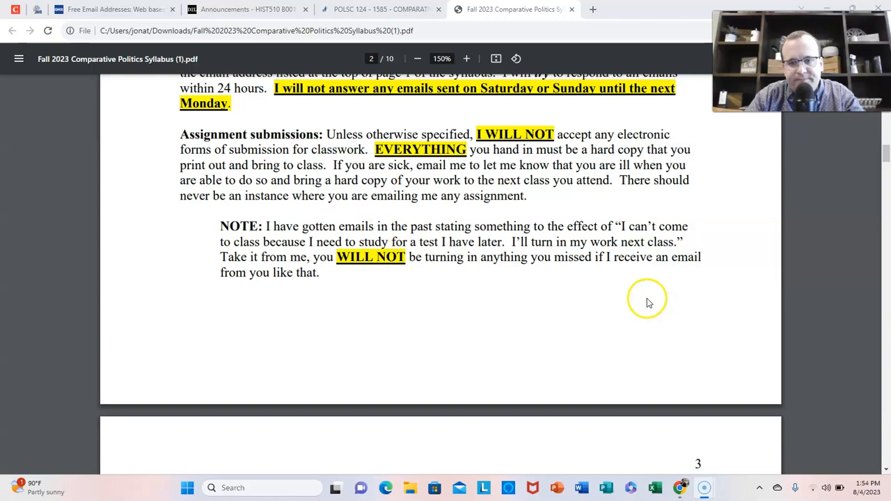
mouse_move(647, 302)
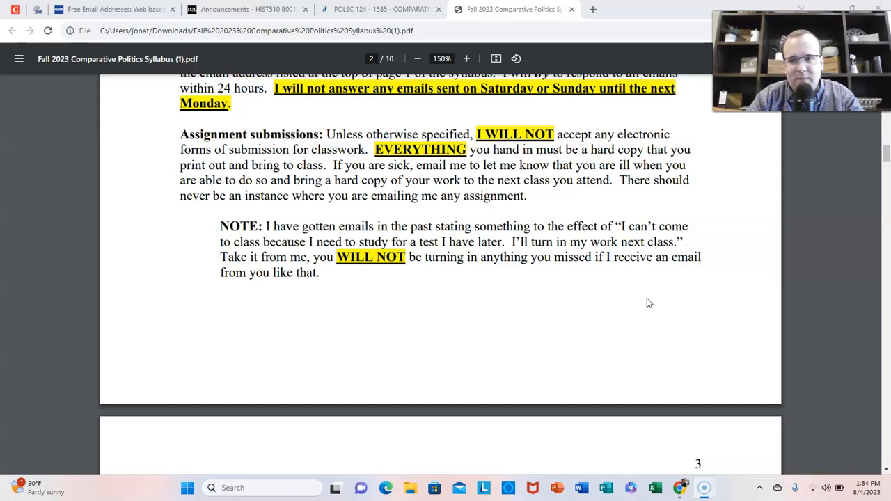
Step: Scroll through Academic Citation Etiquette and Bibliography to the Wikipedia warning
scroll("down", 3)
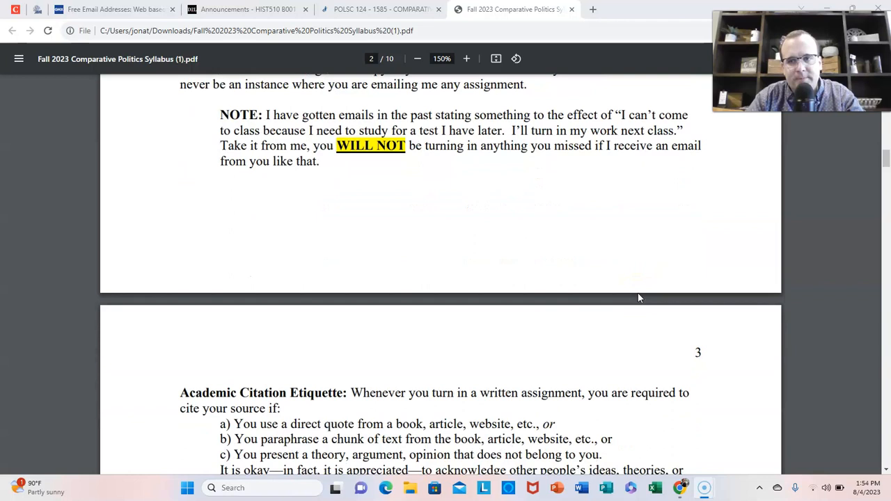
scroll("down", 3)
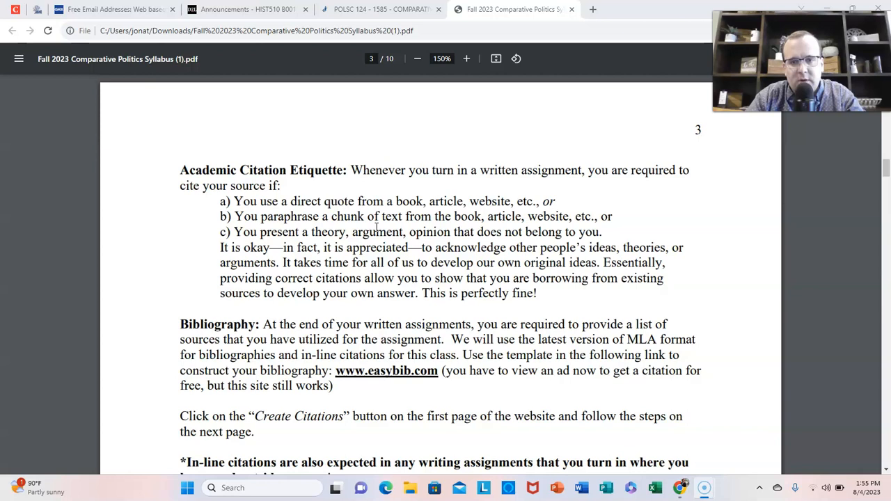
mouse_move(122, 242)
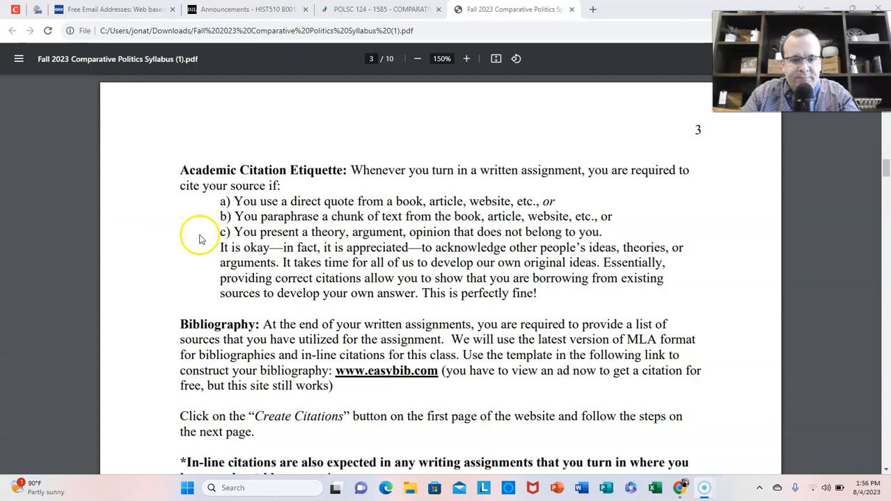
scroll("down", 3)
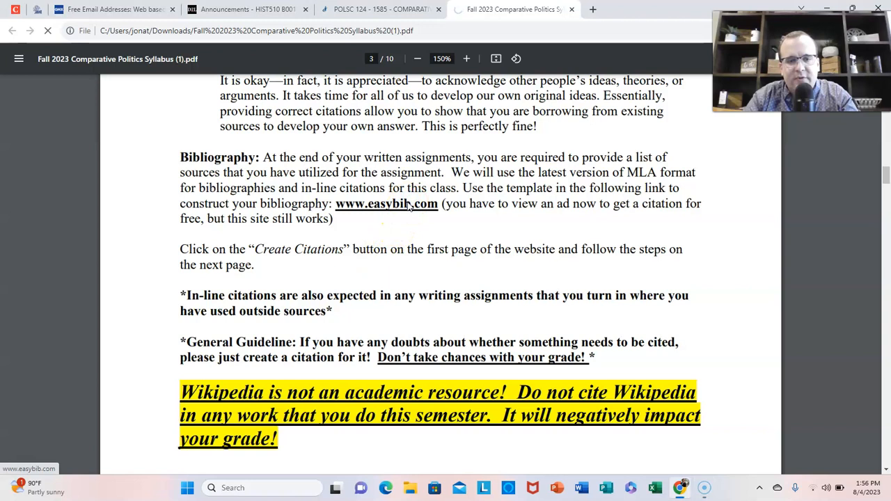
left_click(386, 203)
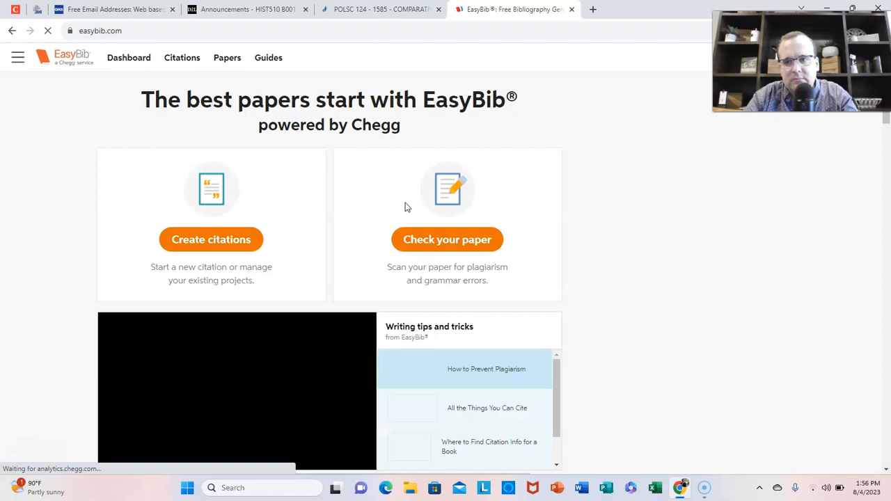
scroll("down", 3)
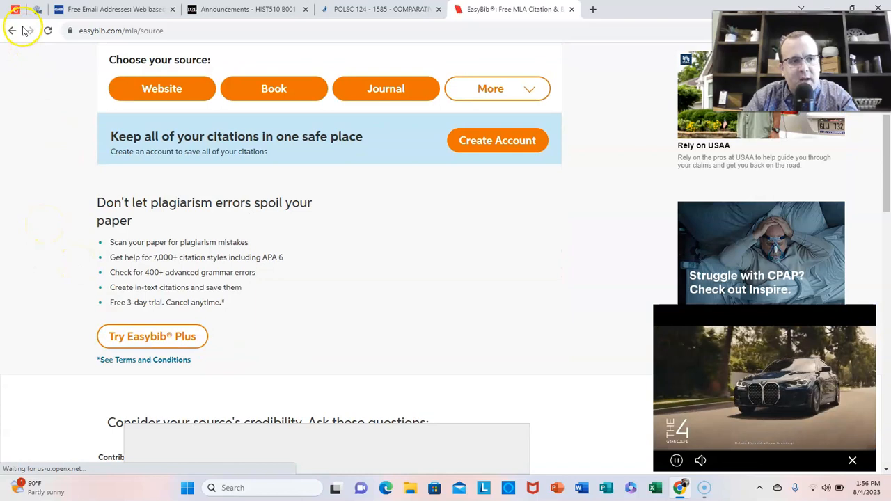
left_click(512, 9)
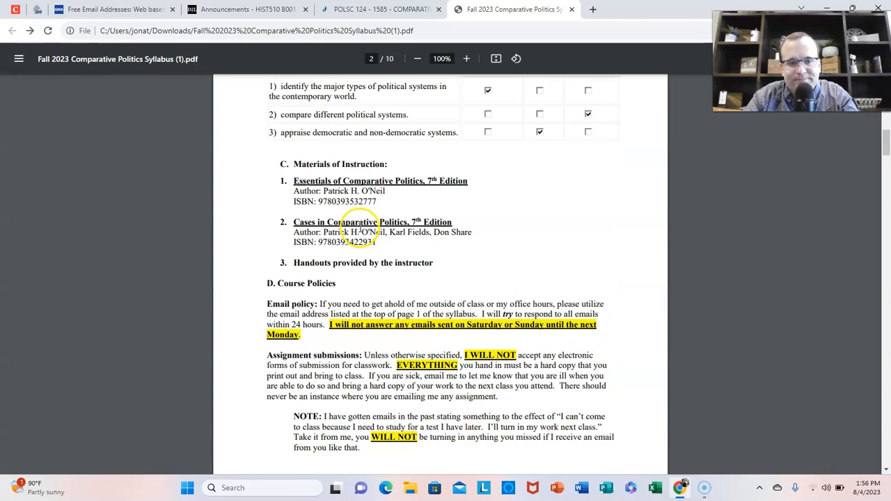
Step: Scroll page 3 through Bibliography and Wikipedia to the Academic Misconduct/Plagiarism policy
scroll("down", 3)
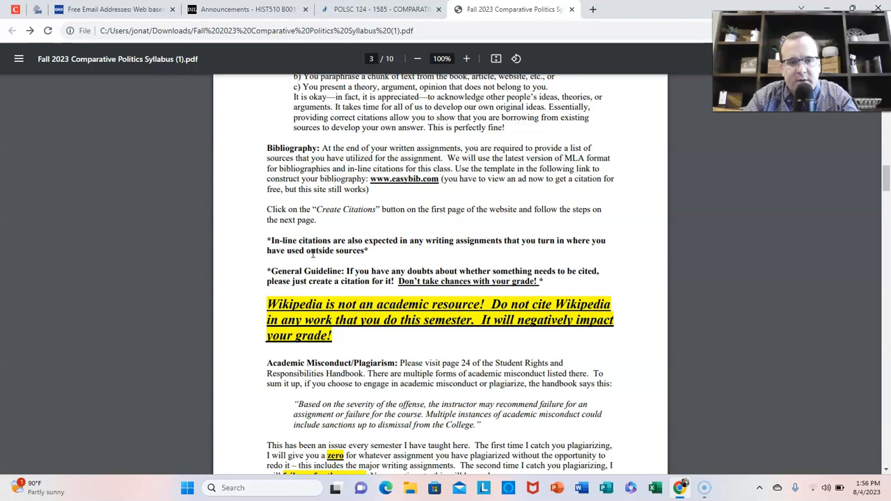
scroll("down", 3)
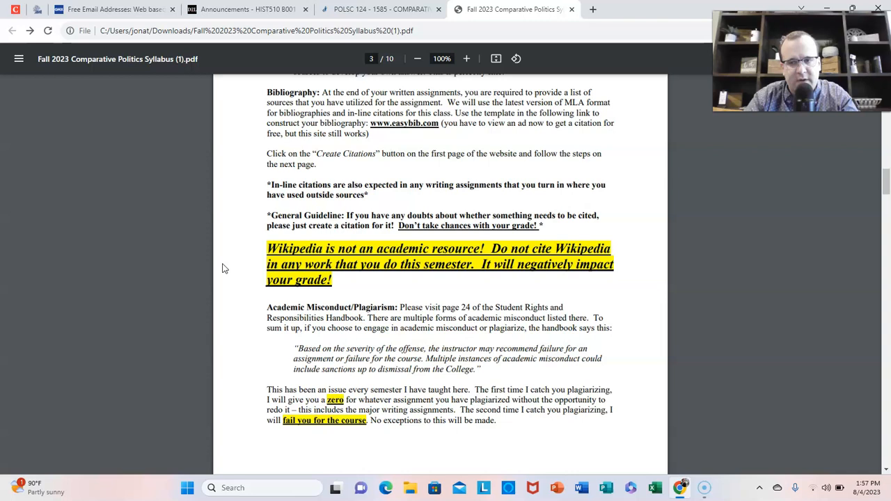
scroll("down", 3)
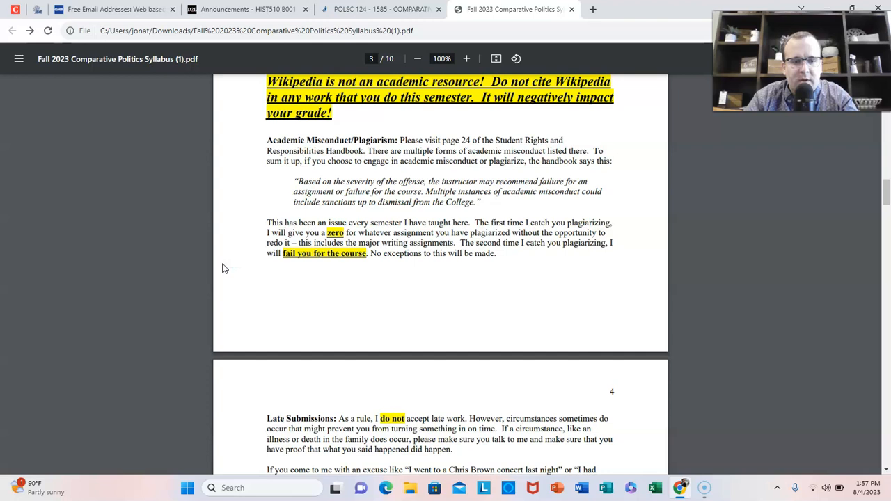
Step: Scroll past the plagiarism paragraph to page 4's Late Submissions policy
scroll("down", 3)
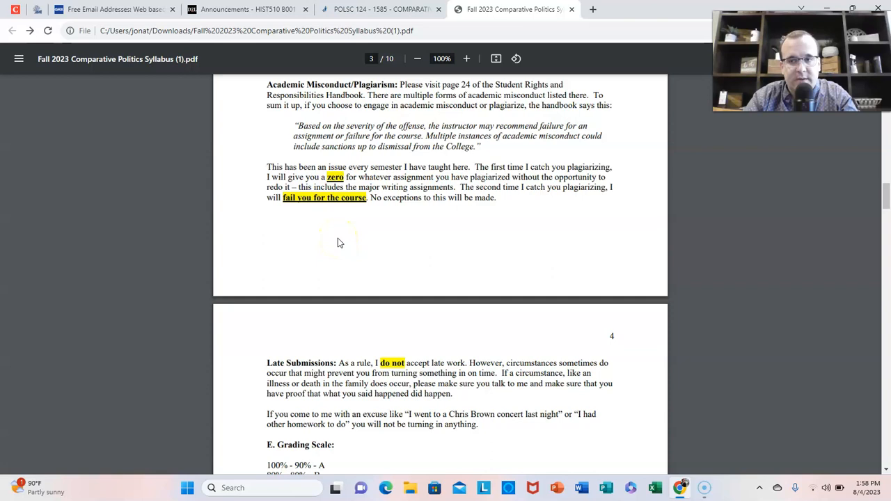
mouse_move(335, 242)
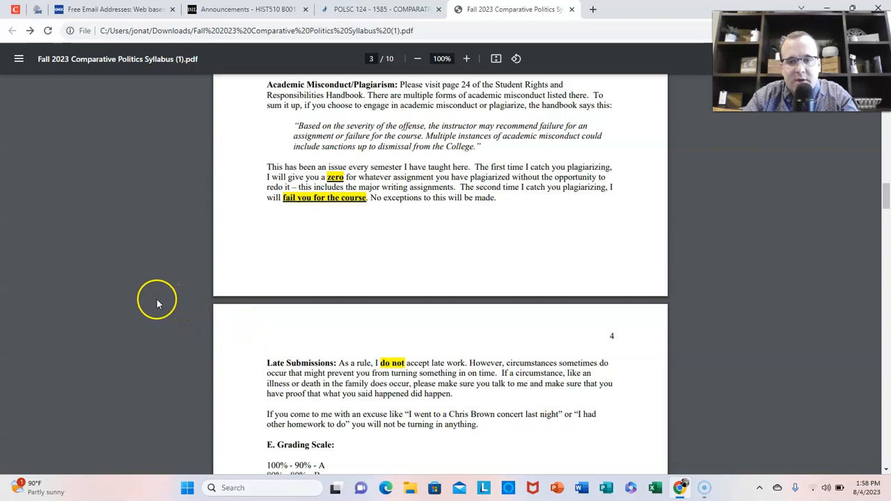
mouse_move(149, 228)
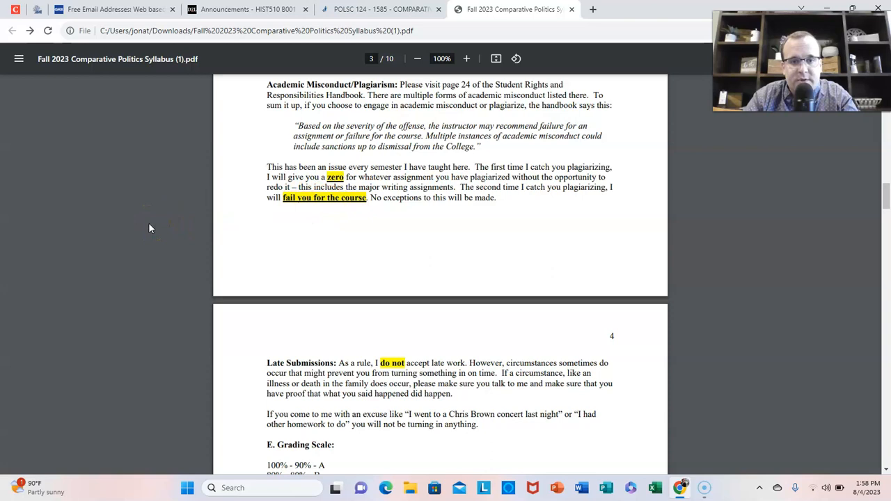
Step: Scroll page 4 past Grading Scale and Methods of Presentation to the Attendance Policy
scroll("down", 3)
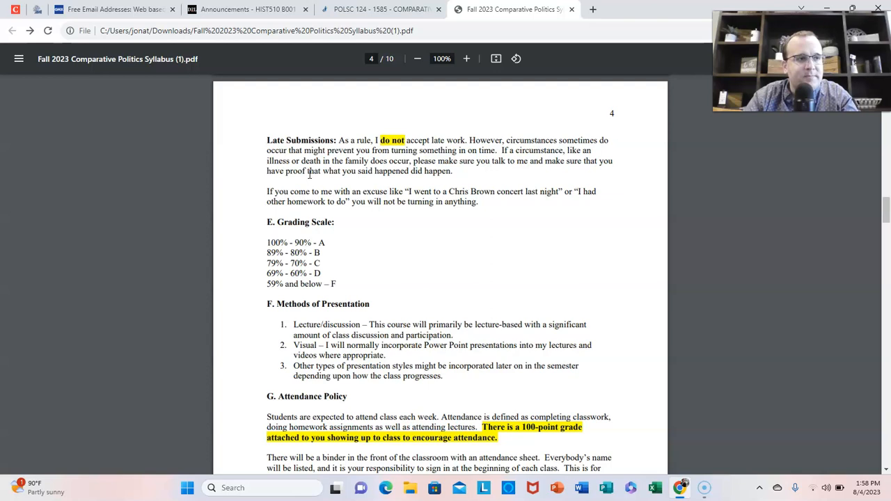
mouse_move(636, 197)
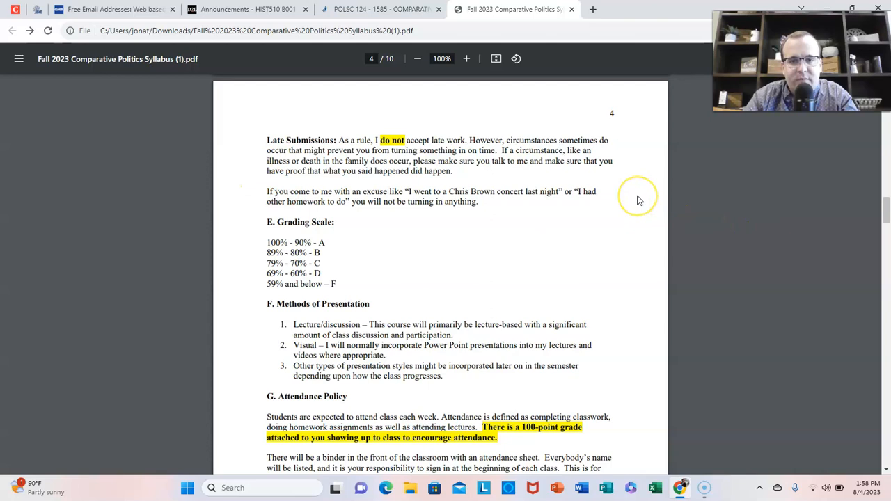
scroll("down", 3)
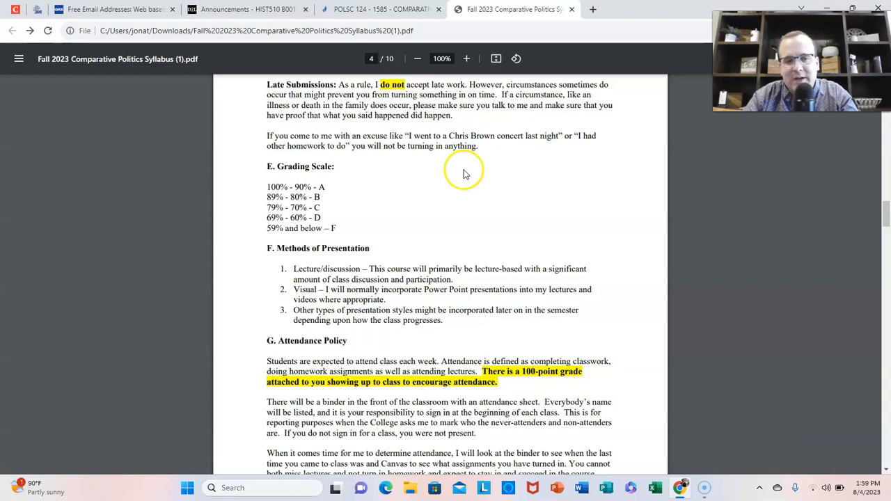
scroll("down", 3)
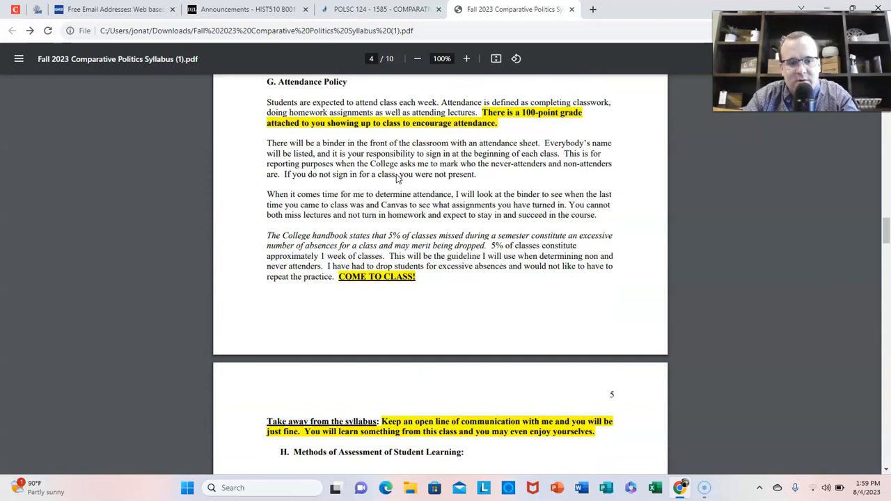
Step: Scroll to the 'COME TO CLASS!' line and page 5's Methods of Assessment
scroll("up", 3)
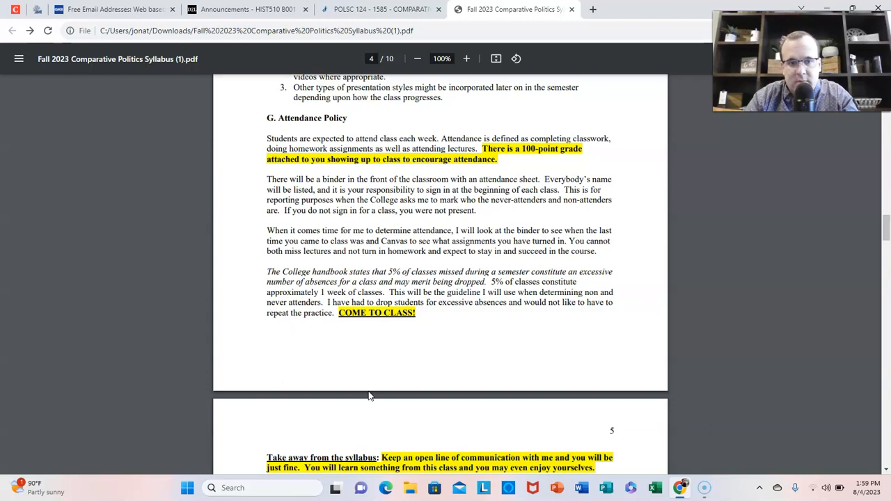
mouse_move(423, 344)
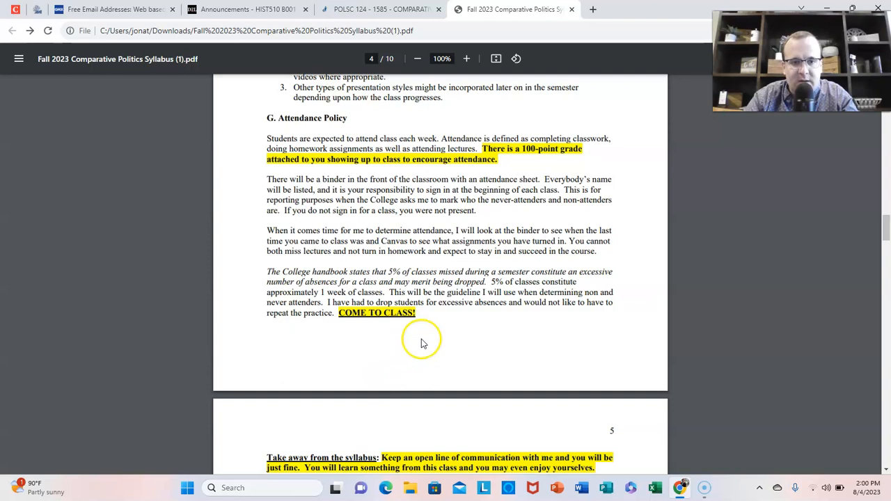
scroll("down", 3)
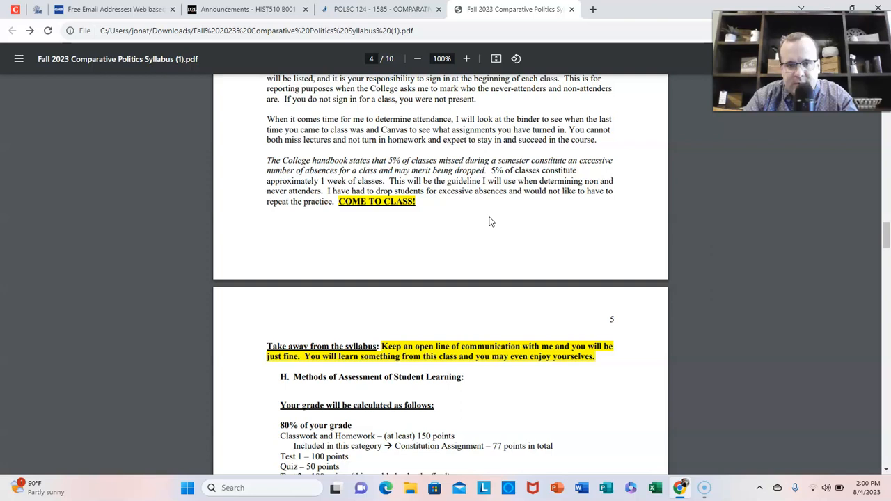
Step: Scroll page 5 through the grade breakdown, 20% final and semester dates
scroll("down", 3)
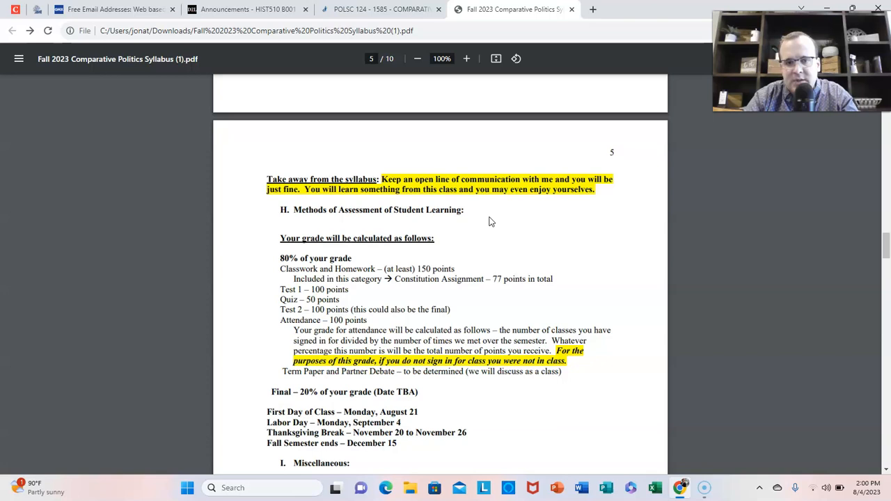
scroll("down", 3)
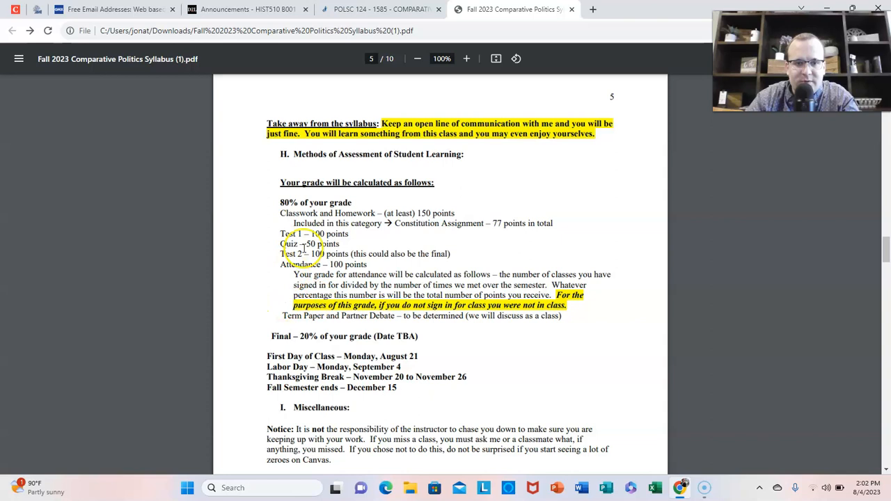
scroll("down", 3)
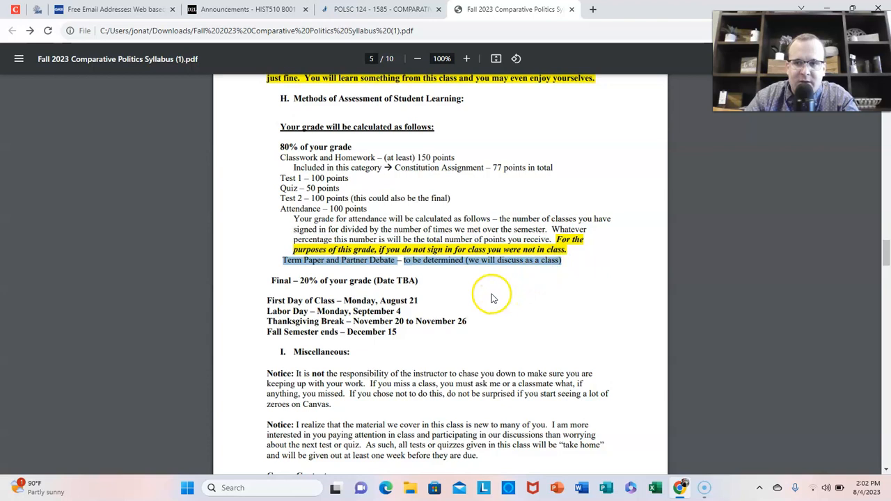
mouse_move(445, 299)
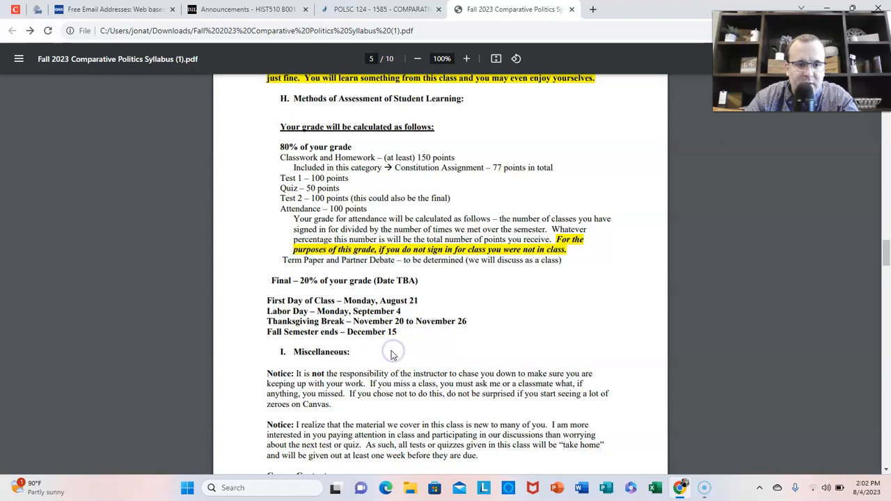
Step: Scroll past the Notice paragraphs to page 6's Course Content outline and Country Studies
scroll("down", 3)
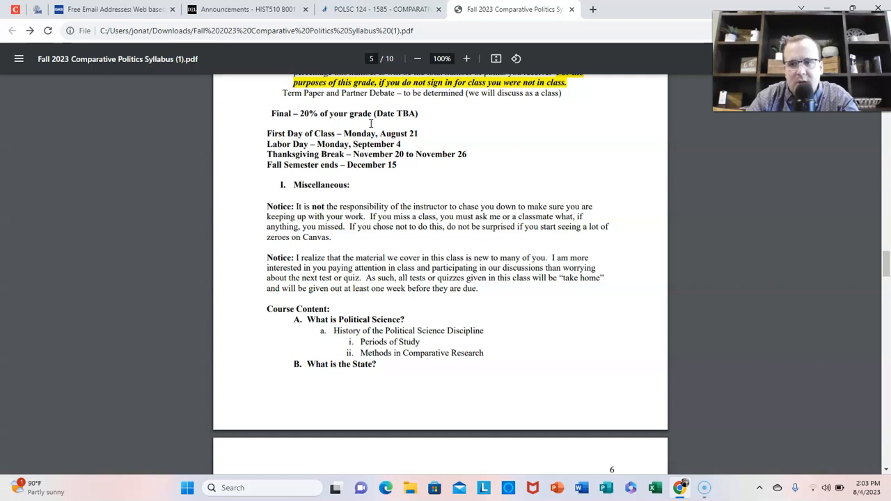
mouse_move(308, 154)
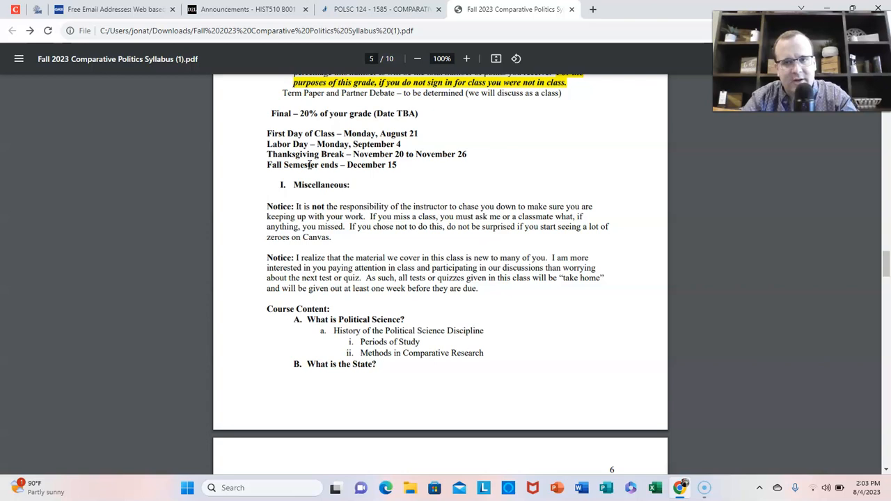
scroll("down", 3)
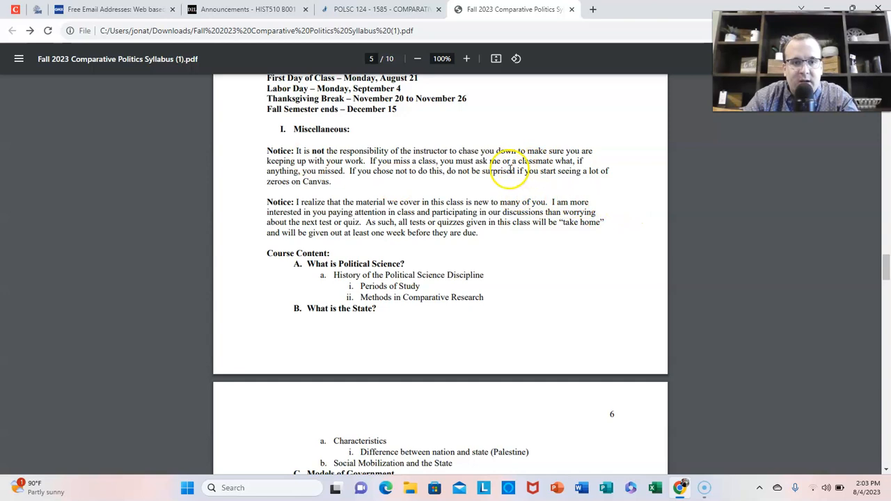
scroll("down", 3)
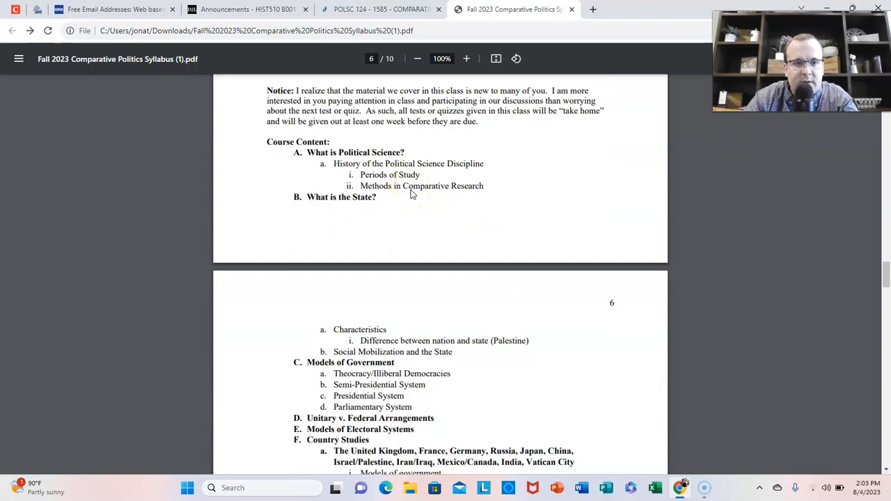
left_click_drag(297, 90, 479, 121)
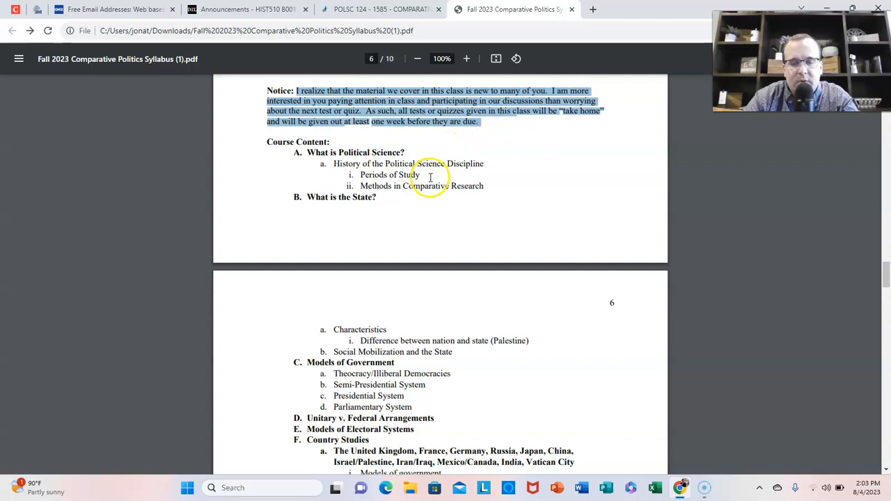
mouse_move(376, 151)
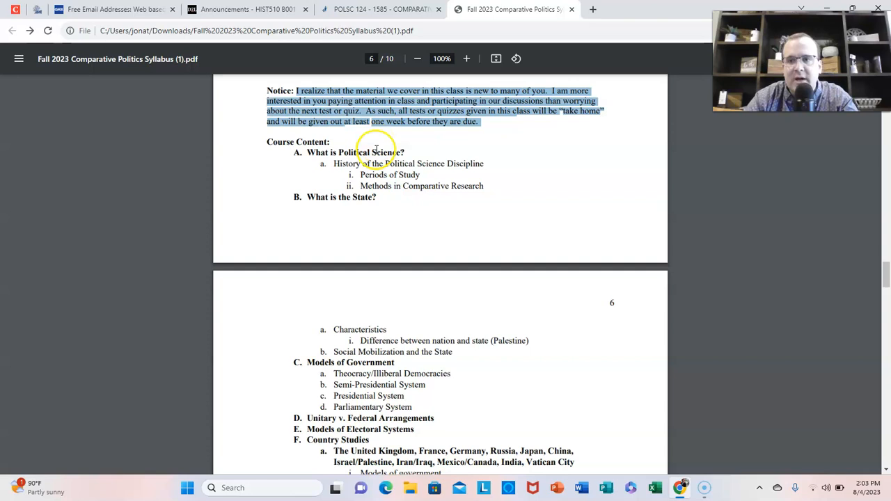
left_click(373, 149)
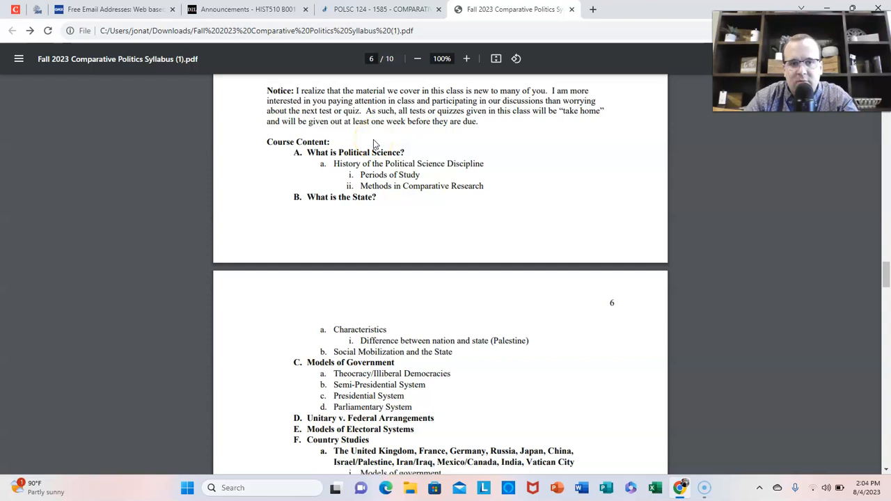
mouse_move(368, 142)
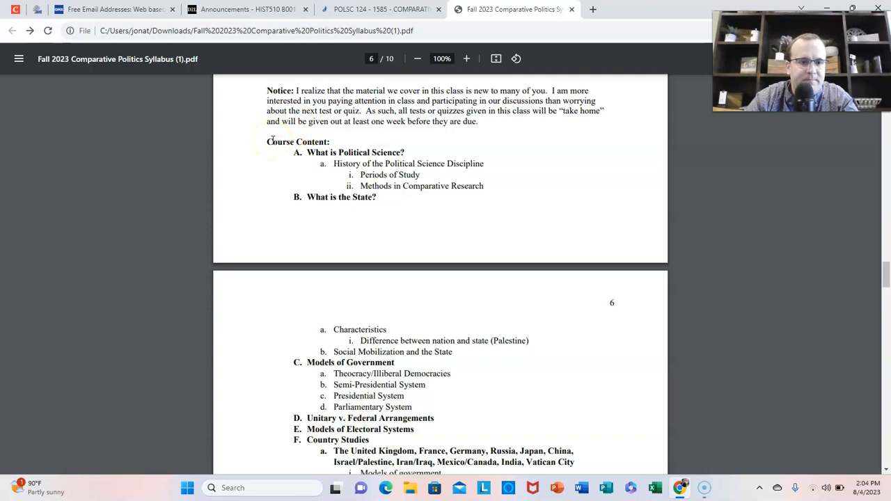
Step: Scroll page 6 to section F, Country Studies, showing its countries and eight topics
scroll("down", 3)
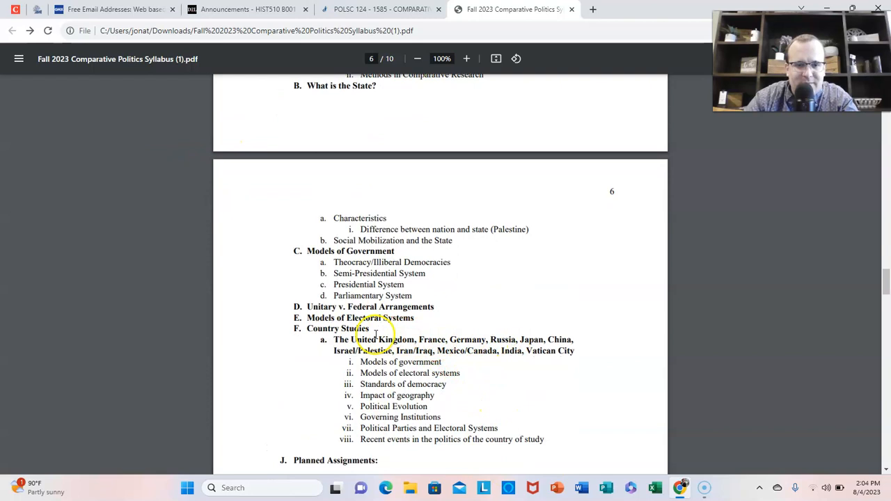
scroll("down", 3)
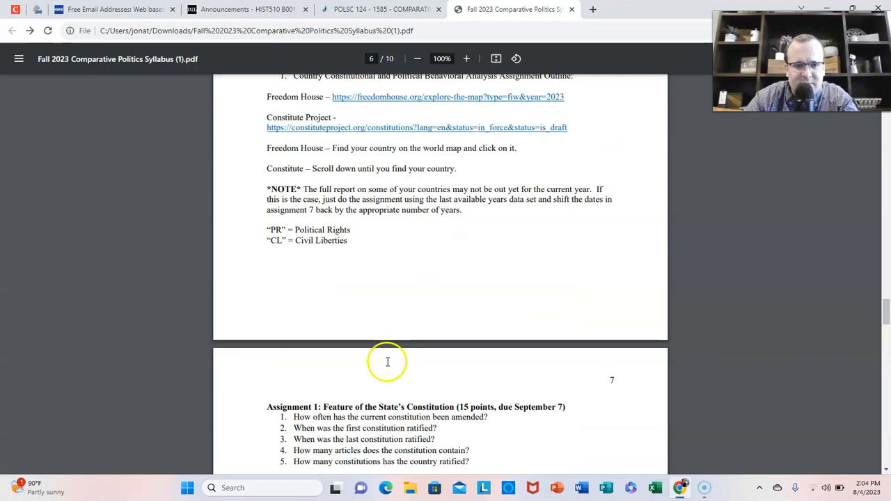
scroll("up", 3)
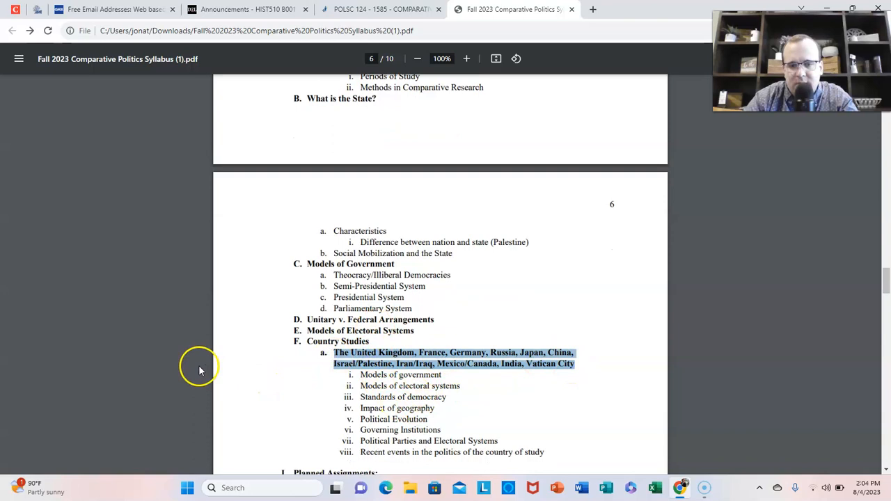
Step: Review the planned assignments and nine countries, then follow the Freedom House map link
scroll("down", 3)
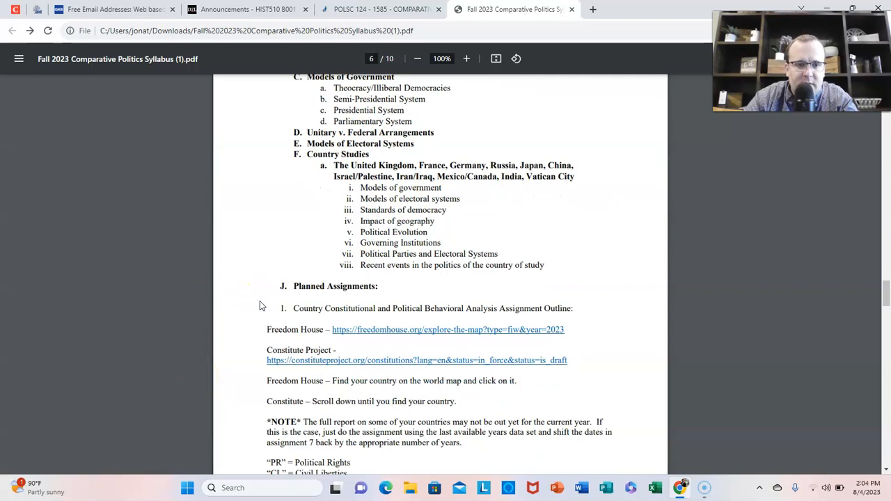
scroll("down", 3)
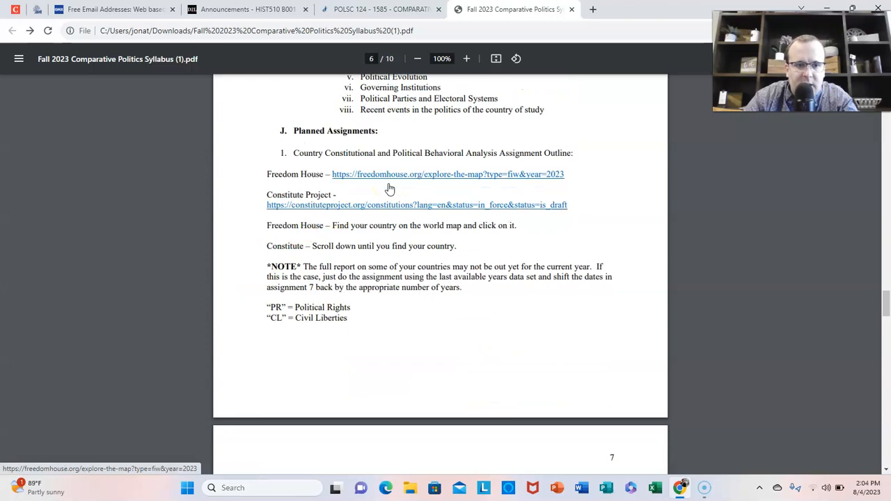
scroll("down", 3)
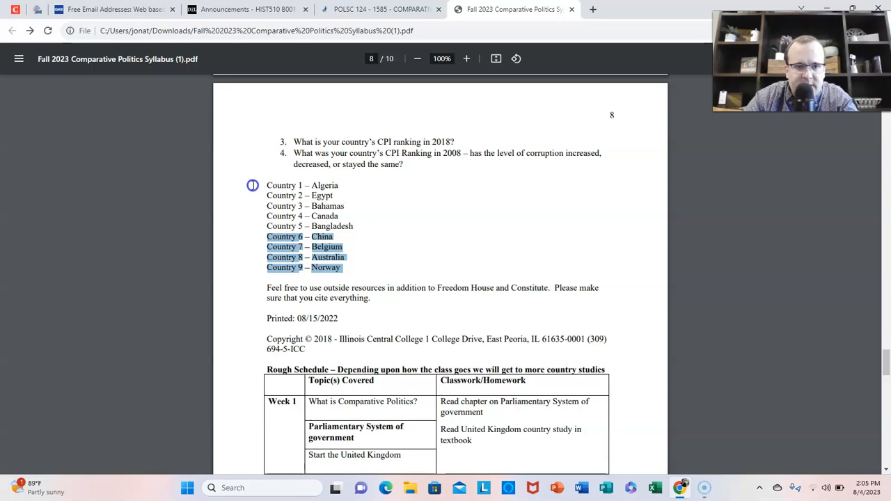
scroll("up", 3)
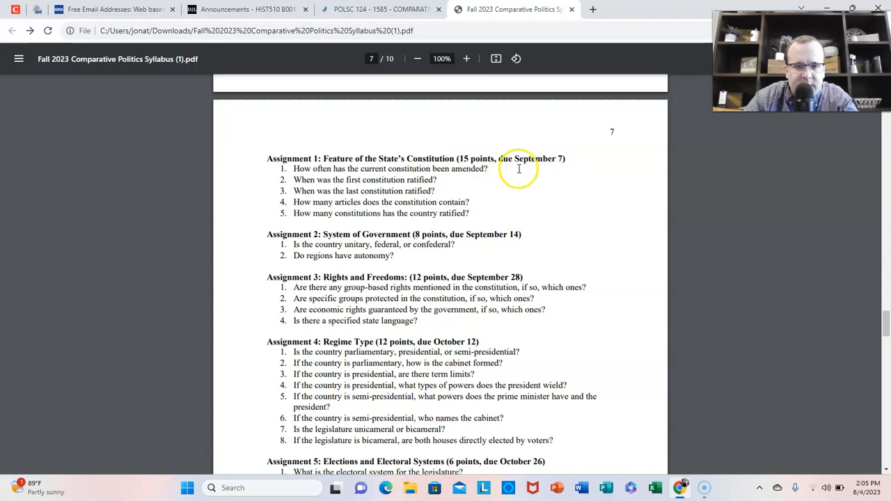
scroll("up", 3)
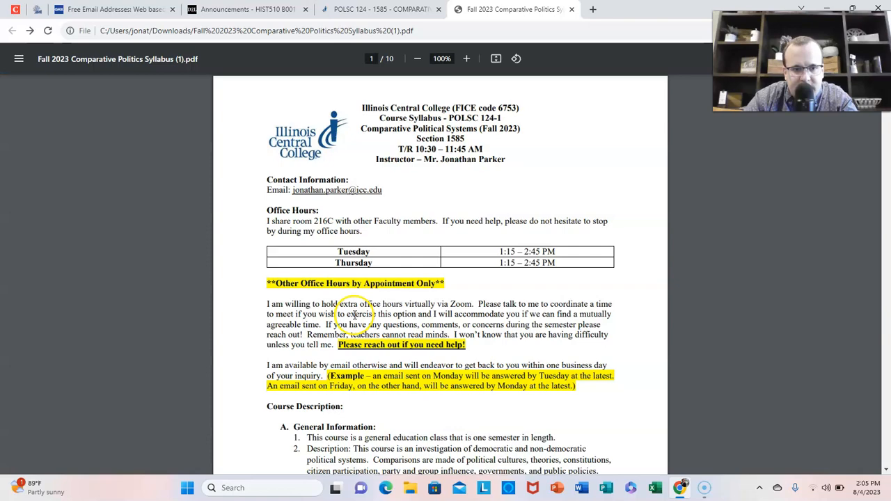
scroll("down", 3)
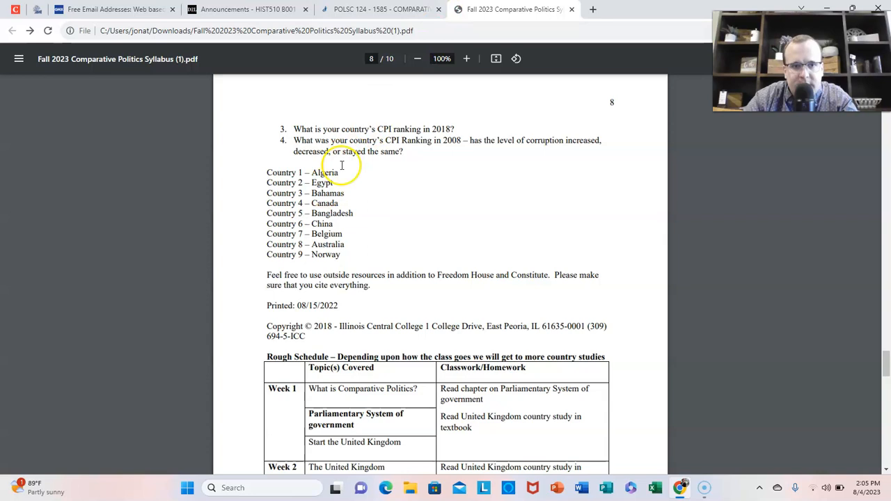
left_click(514, 9)
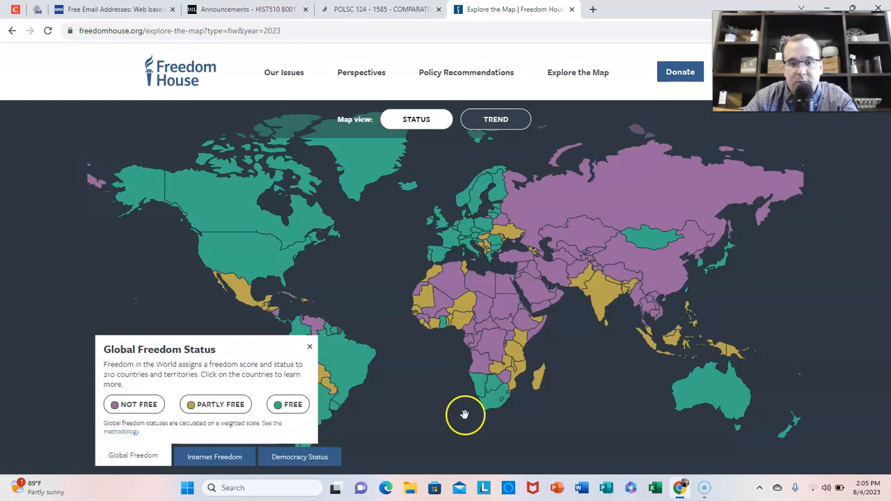
Step: View Egypt's Not Free 18/100 rating and 2023 report, then go back twice
left_click(445, 287)
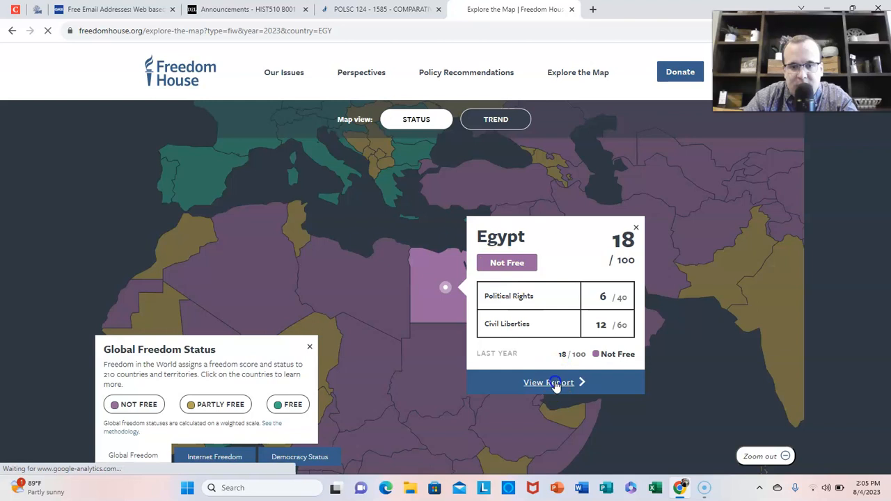
left_click(548, 382)
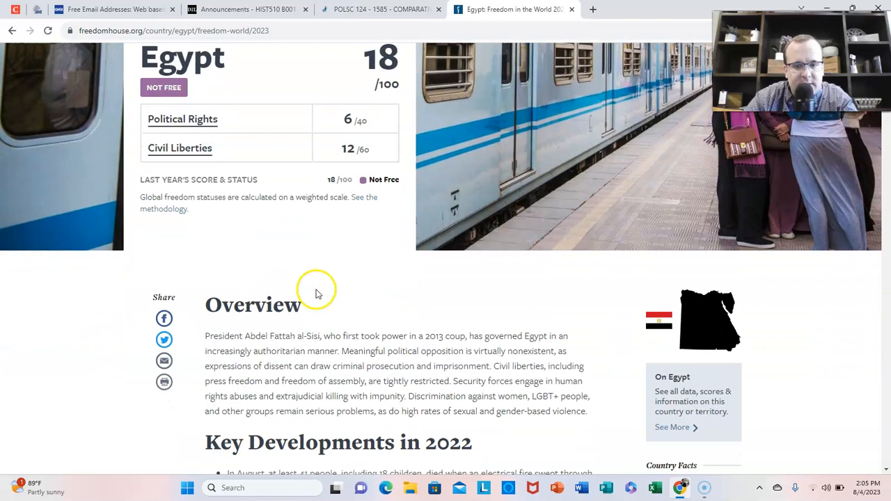
left_click(11, 31)
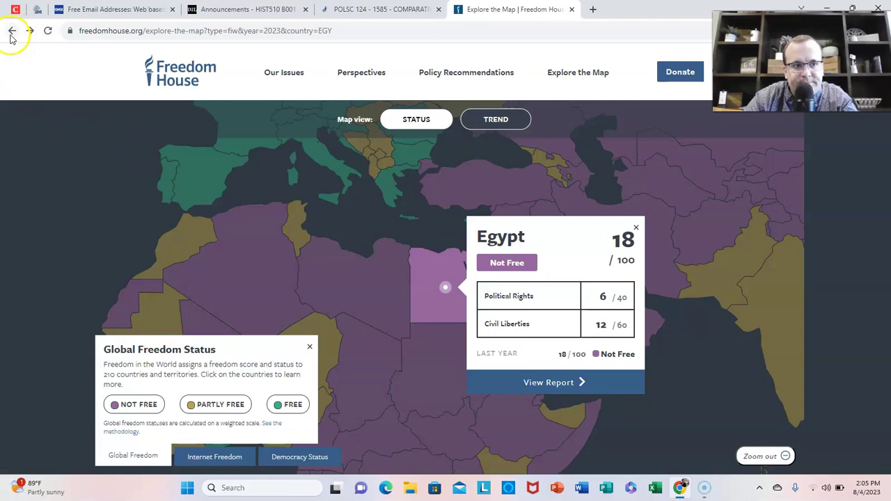
left_click(511, 9)
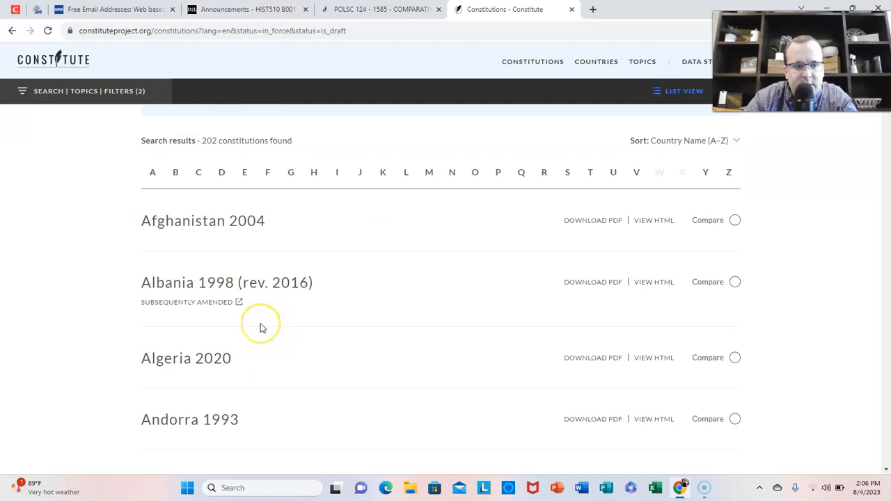
Step: Scroll the Constitute list to Egypt's 2014 (rev. 2019) constitution, then return to the syllabus
scroll("down", 3)
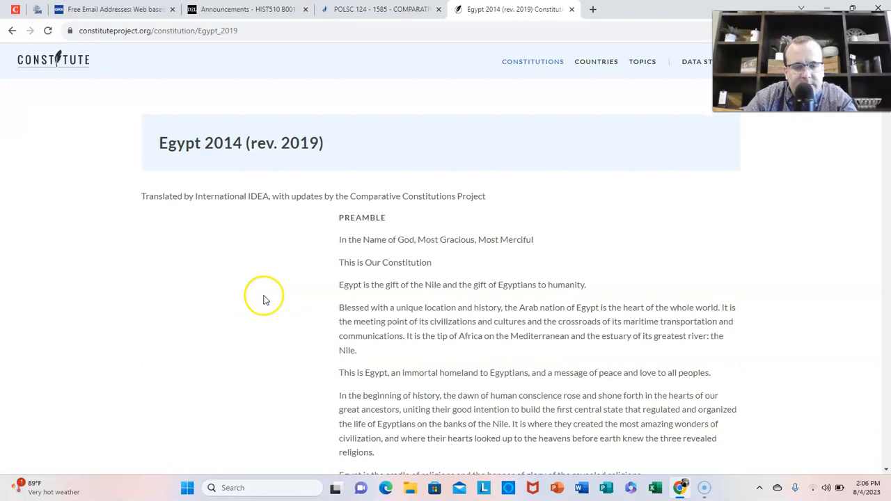
scroll("down", 3)
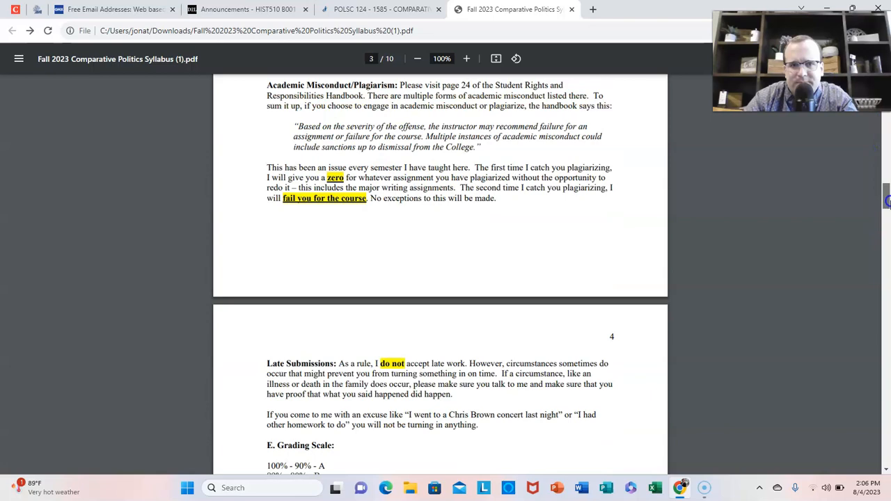
Step: Scroll through pages 6–8 to page 10's Weeks 14–16 and the final exam note
scroll("down", 3)
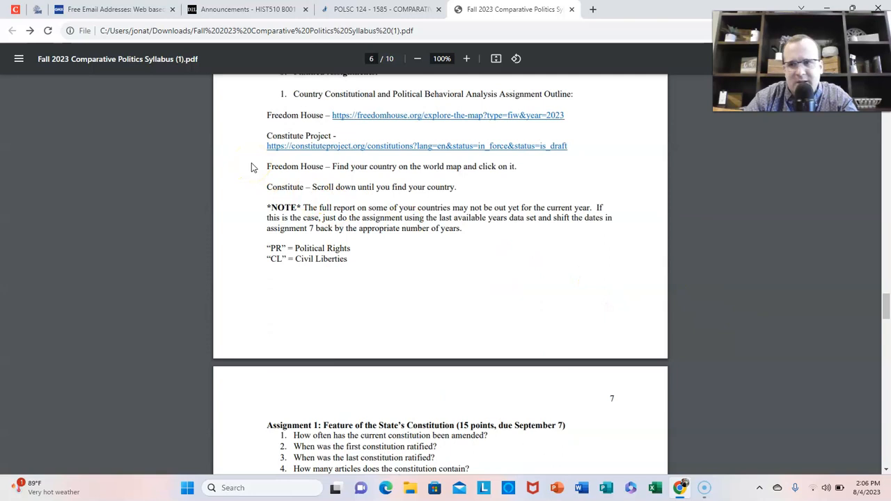
scroll("down", 3)
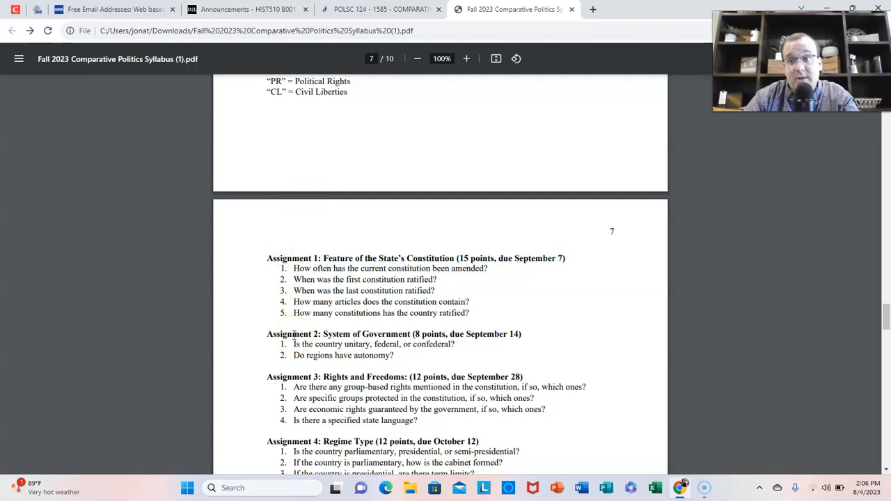
scroll("down", 3)
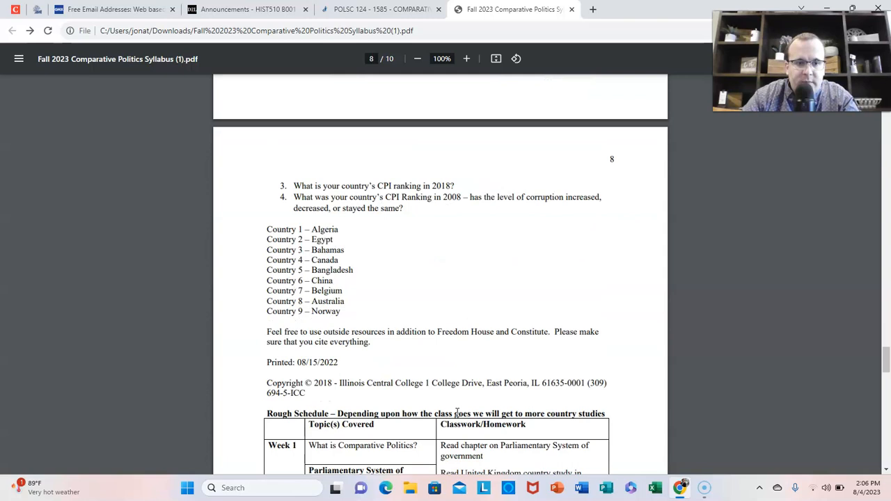
scroll("down", 3)
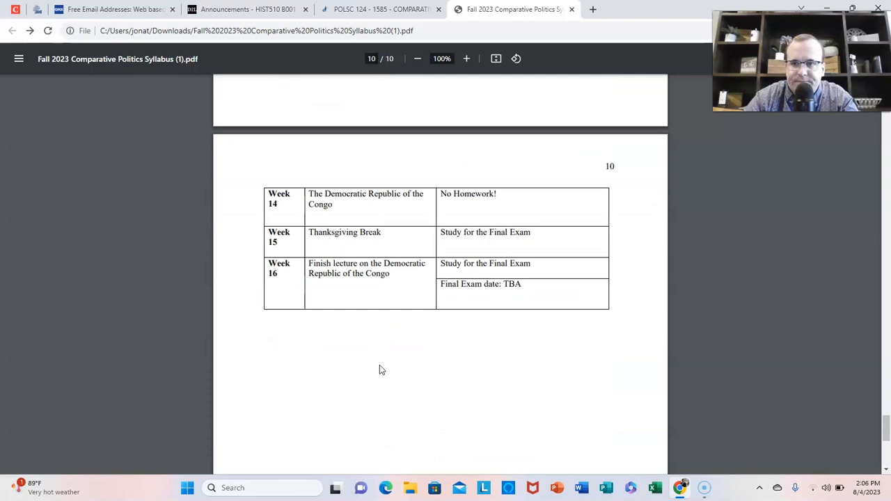